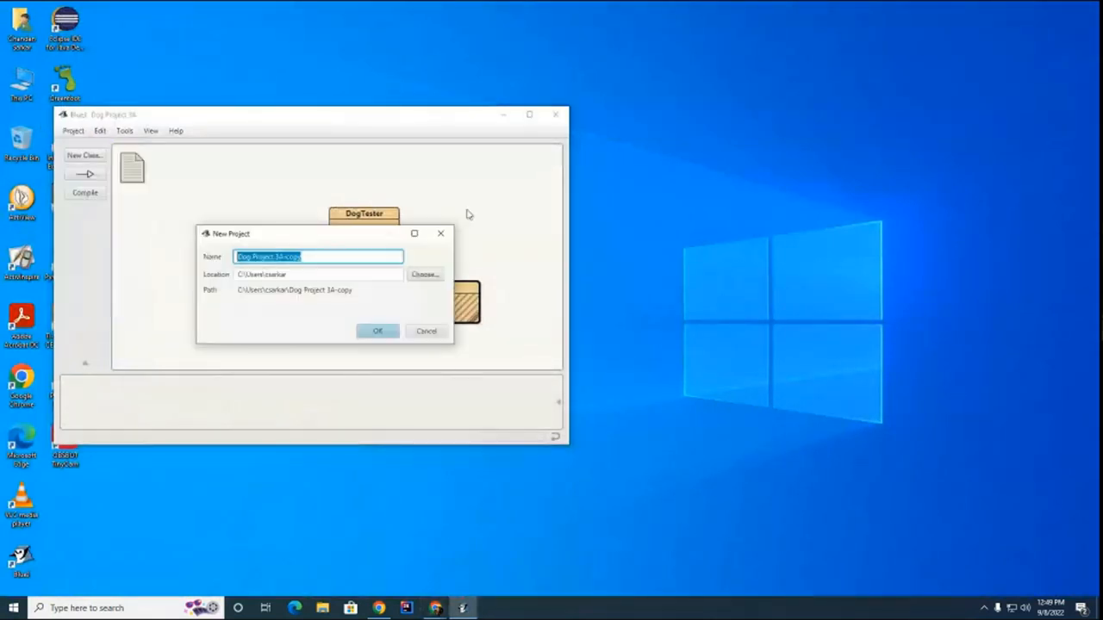
Step: Name the new project 'Exception Handling Project' and confirm its creation
type("Exception Handling Projec")
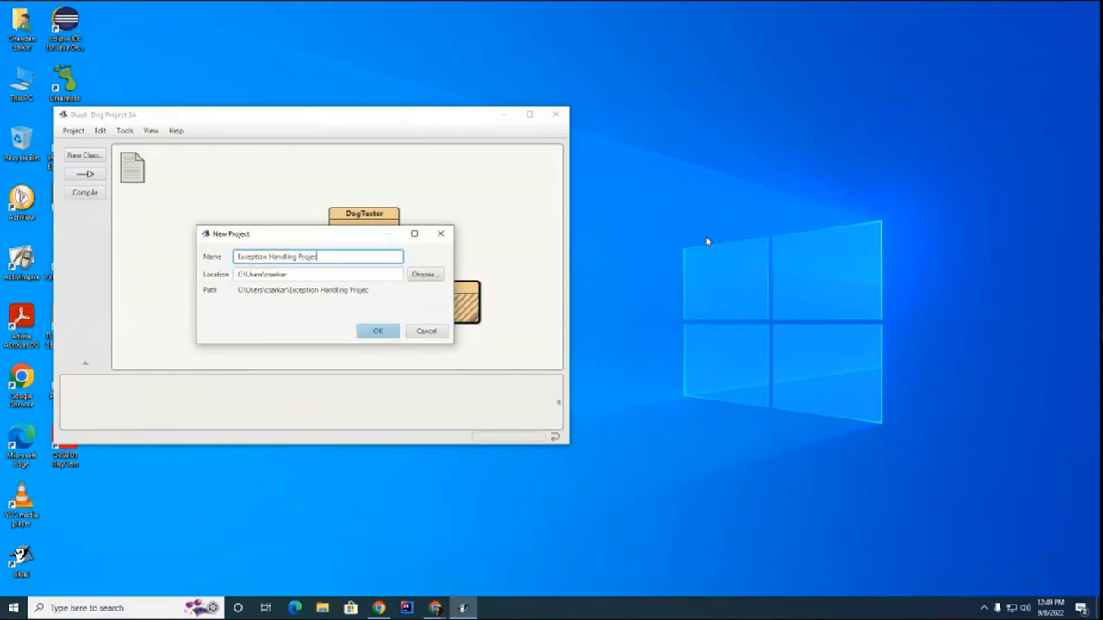
mouse_move(379, 330)
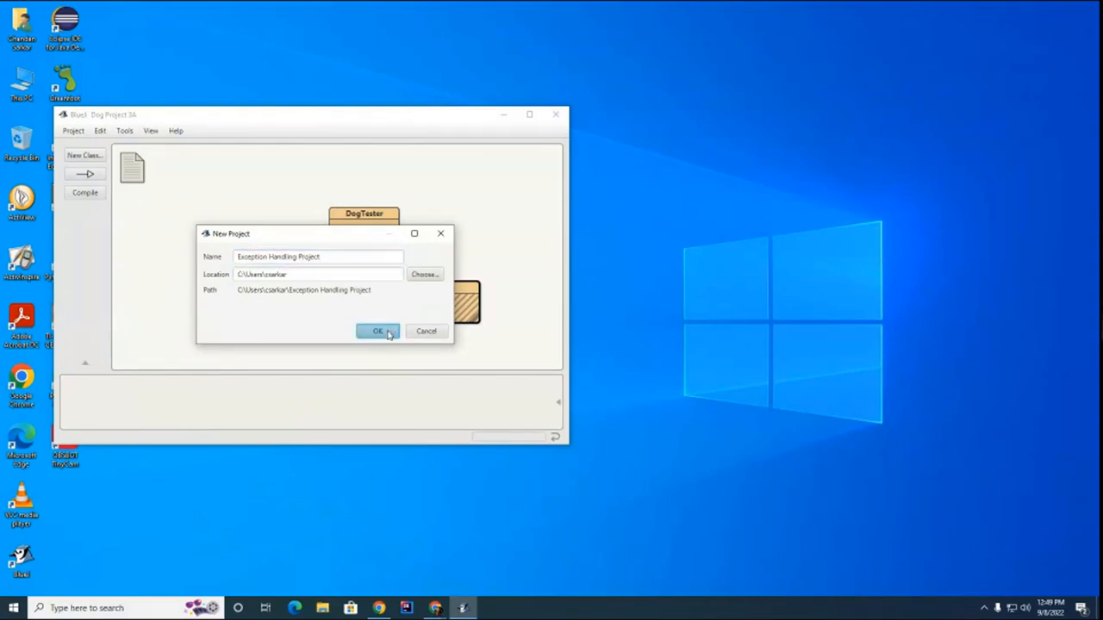
left_click(377, 331)
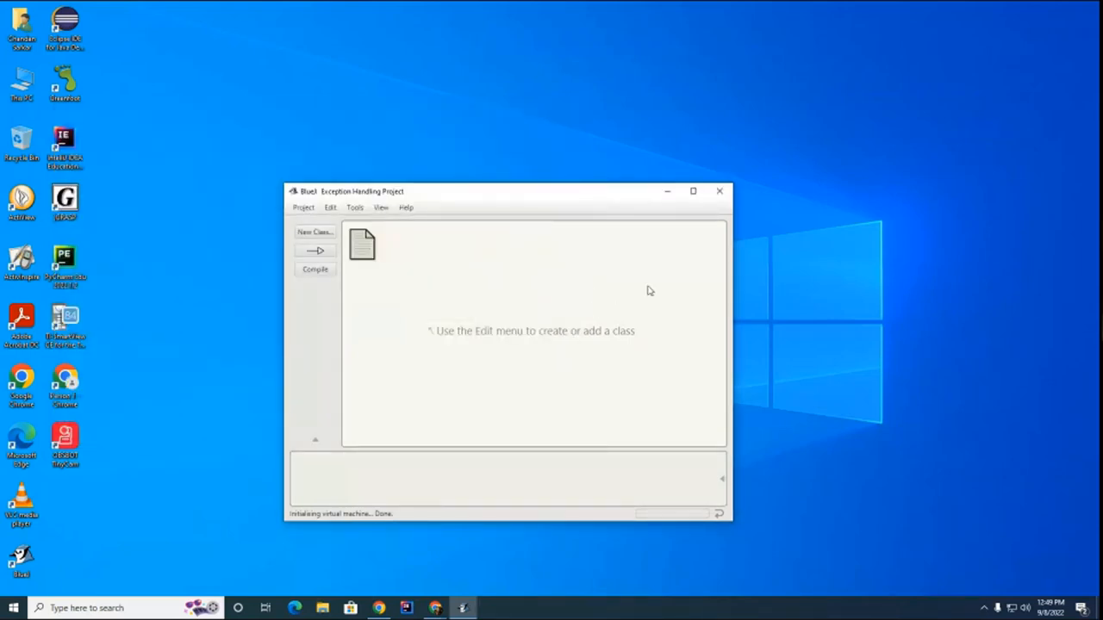
key("Win+P")
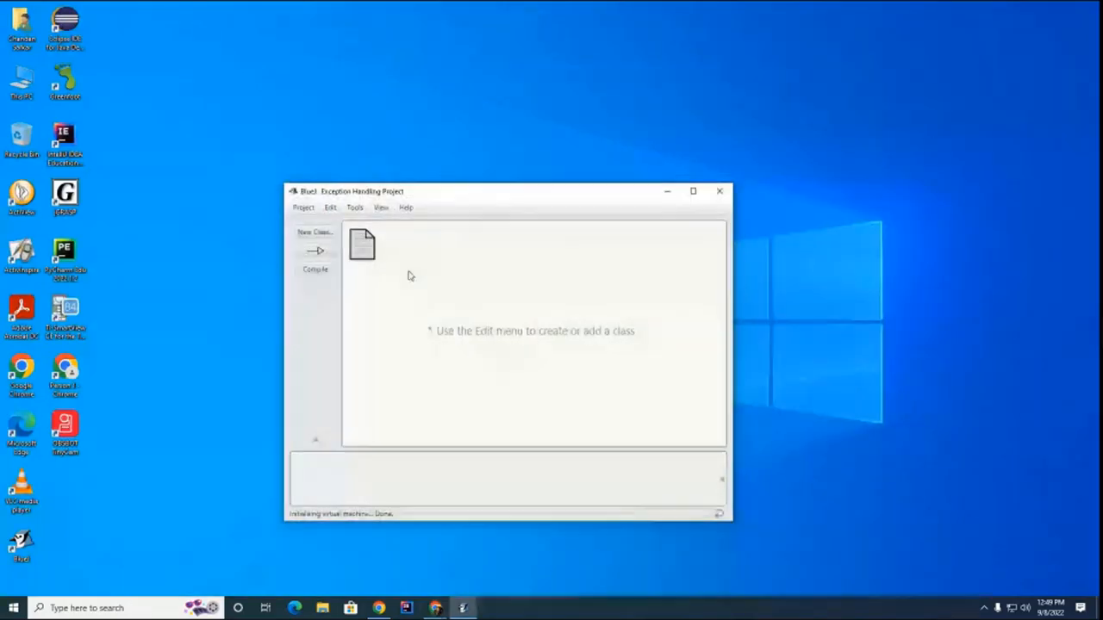
Step: Create a class named Demo and bring up its source in the editor
left_click(313, 233)
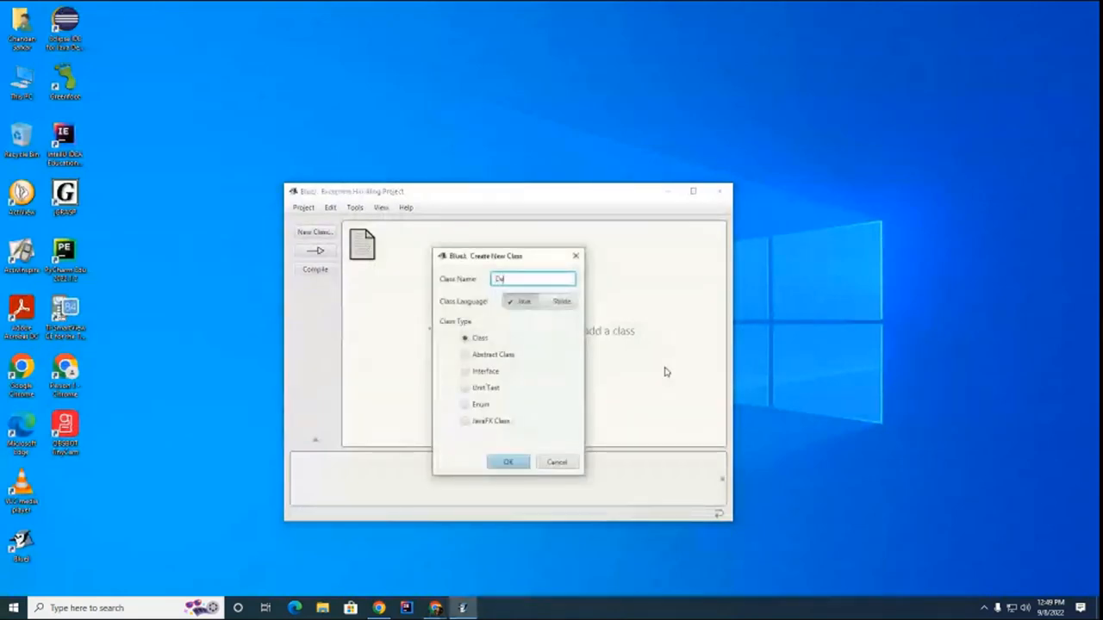
left_click(508, 462)
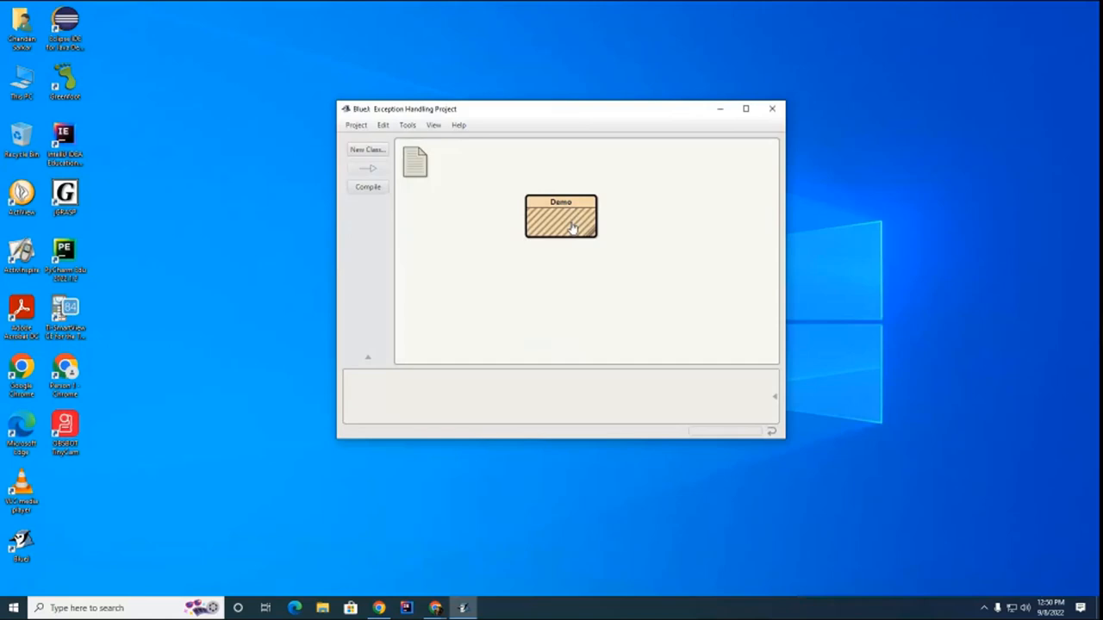
double_click(560, 217)
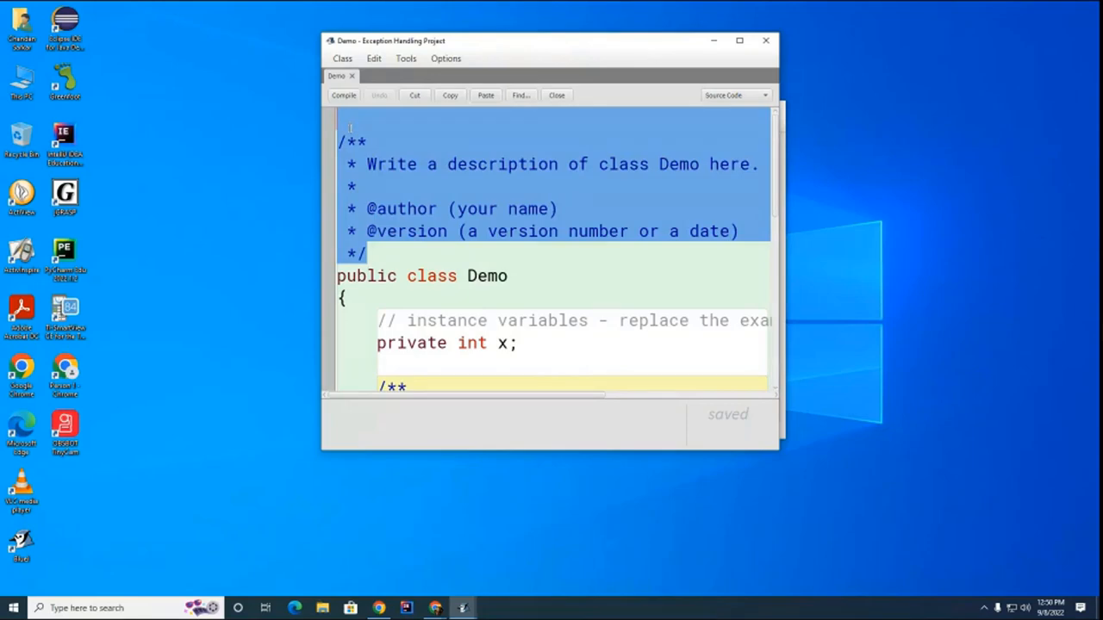
Step: Delete the template body and write an empty public static void main(String [] args) { } method
left_click(737, 41)
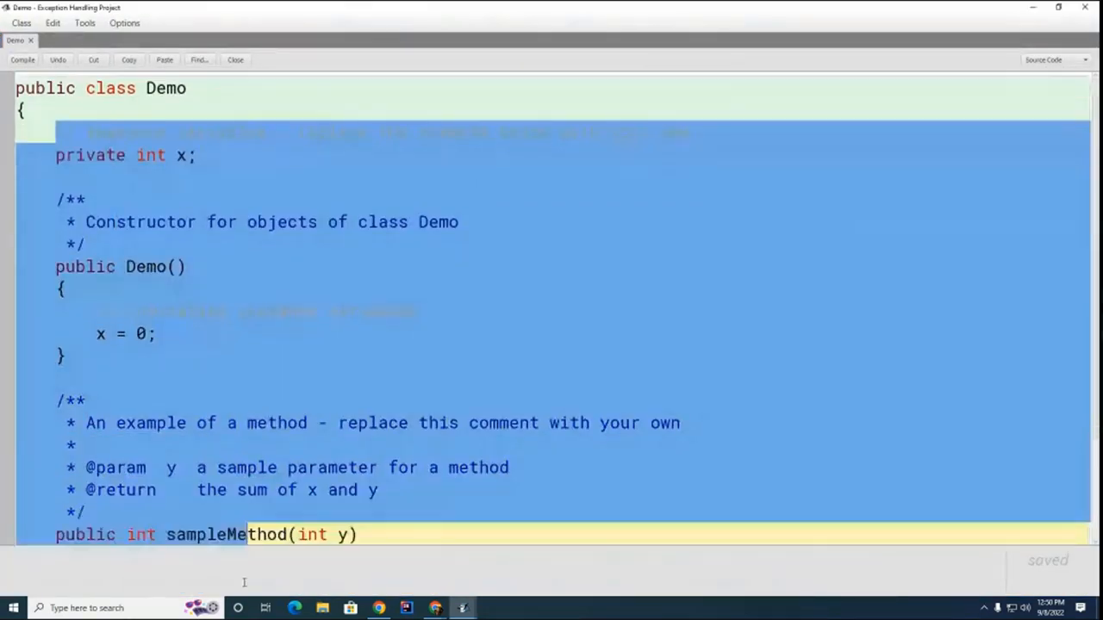
key("Delete")
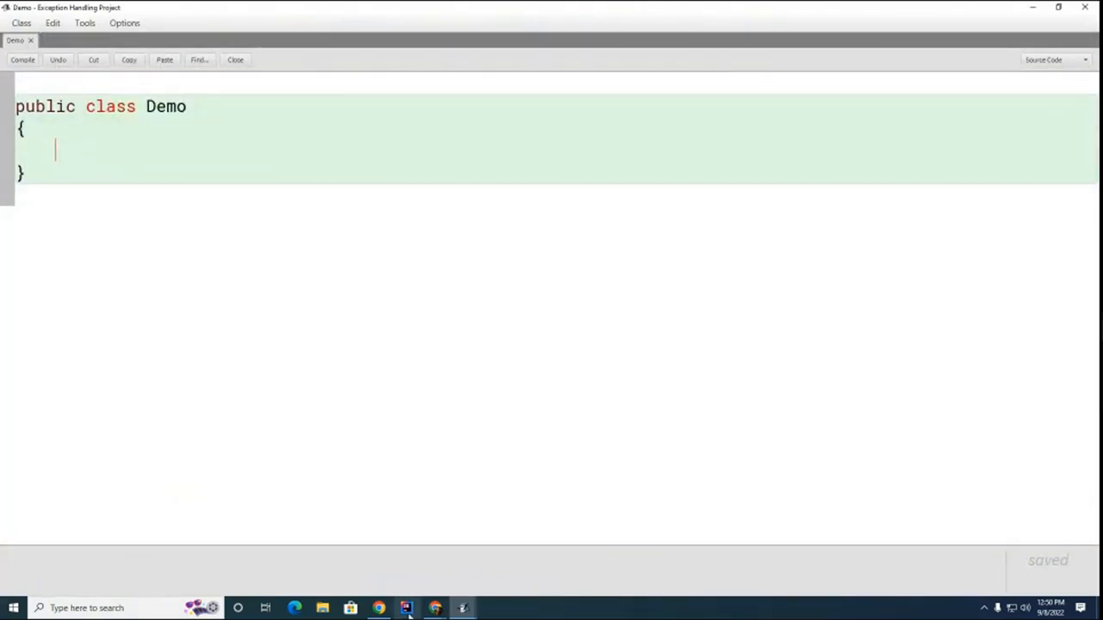
type("public static void mains")
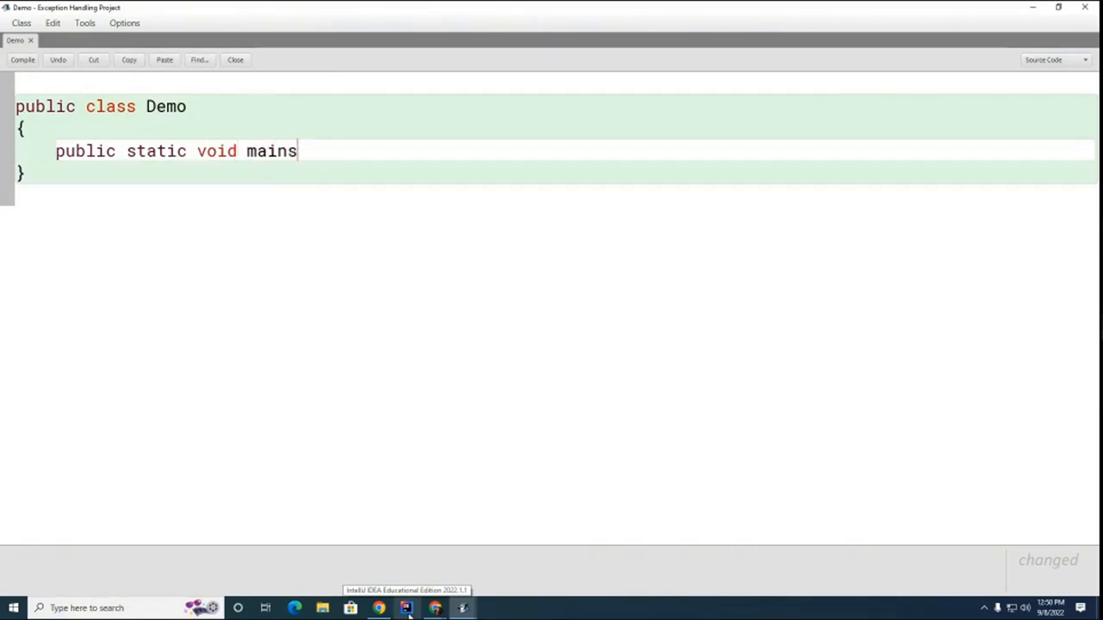
type("(String [] a")
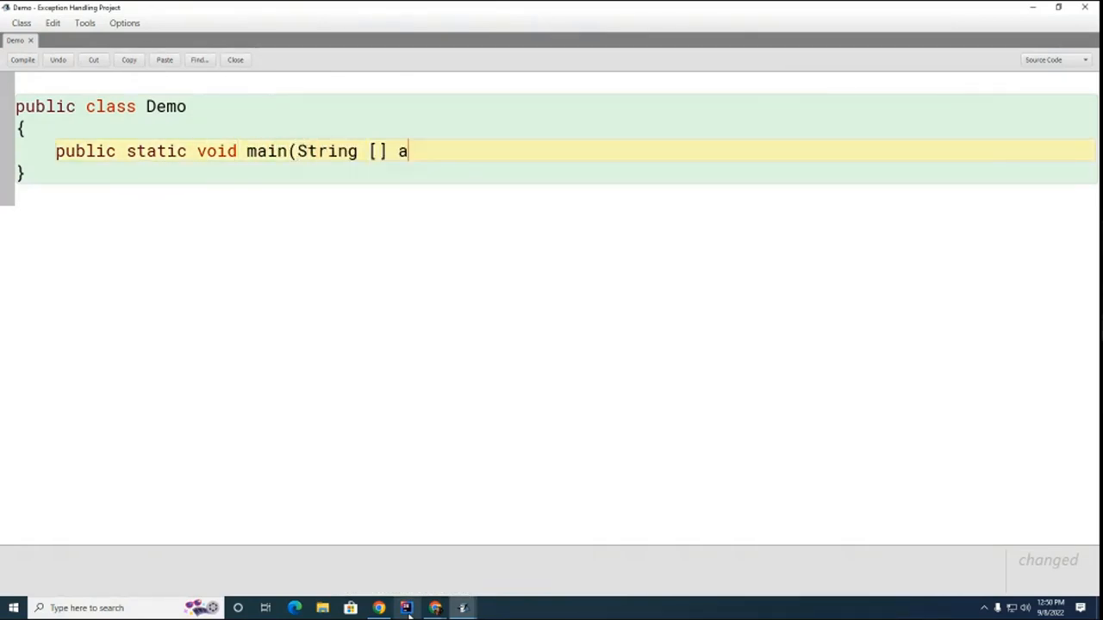
type("rgs) {")
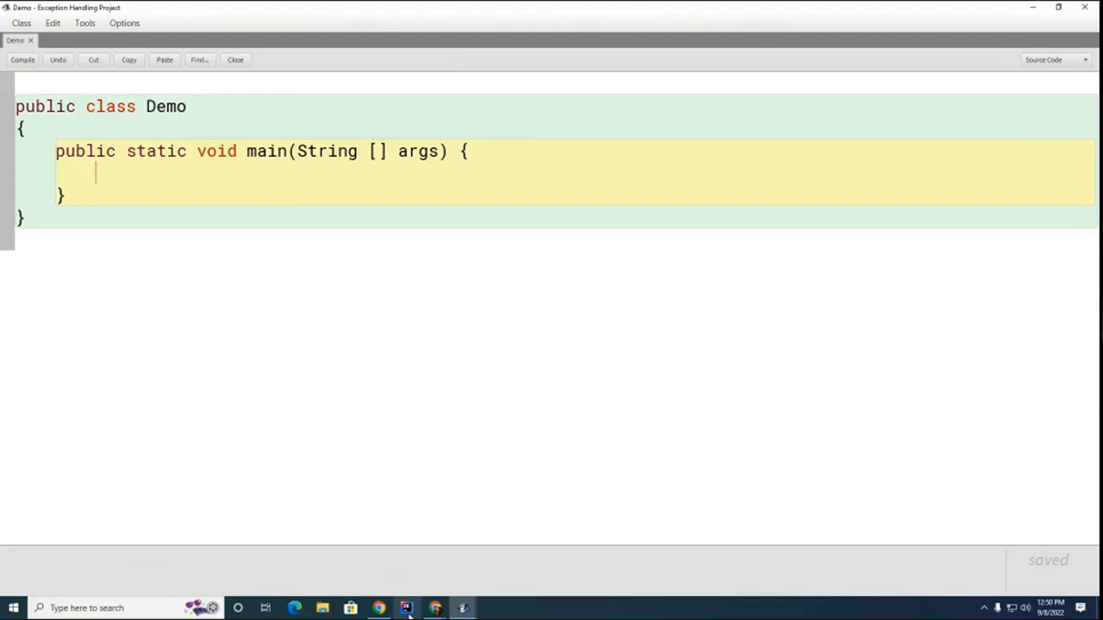
Step: Write a do { } while (!valid); loop inside main
type("do {")
type("}")
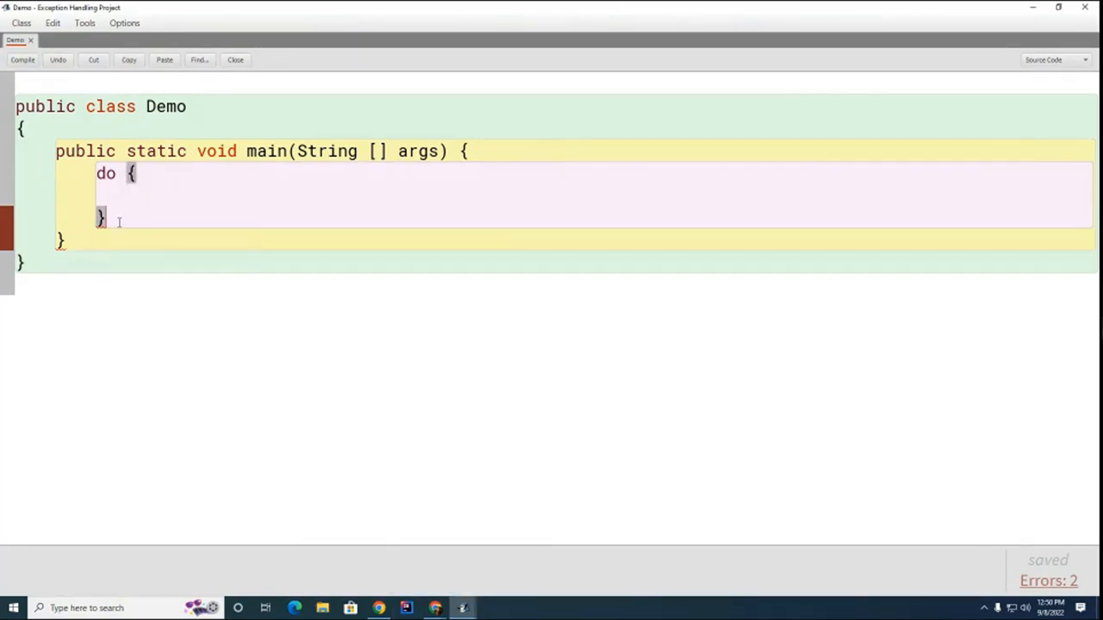
type("w")
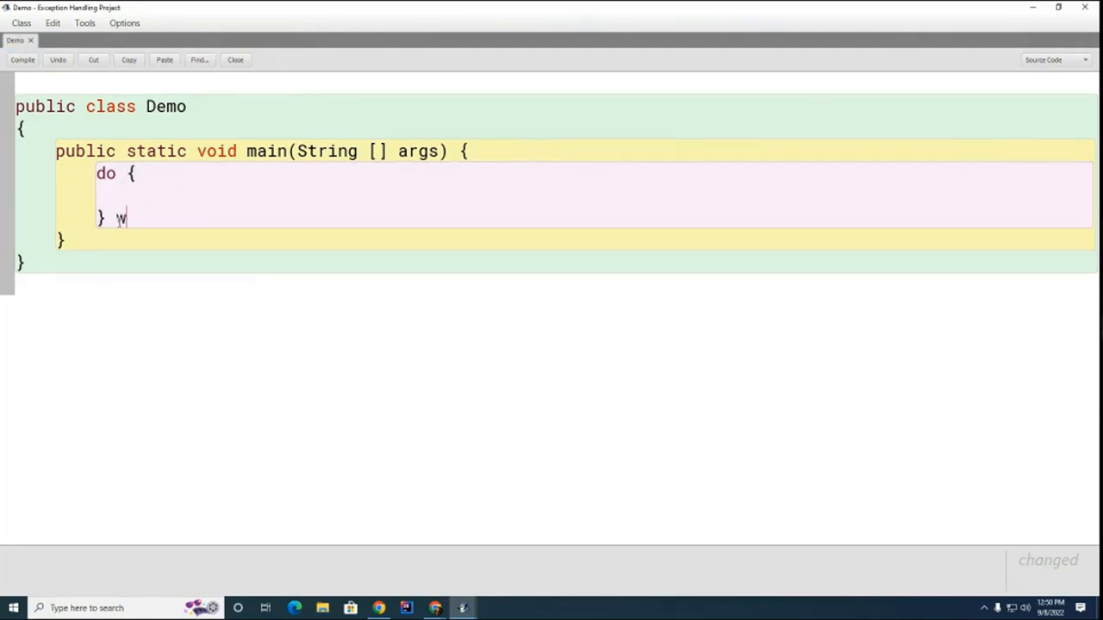
type("hile (")
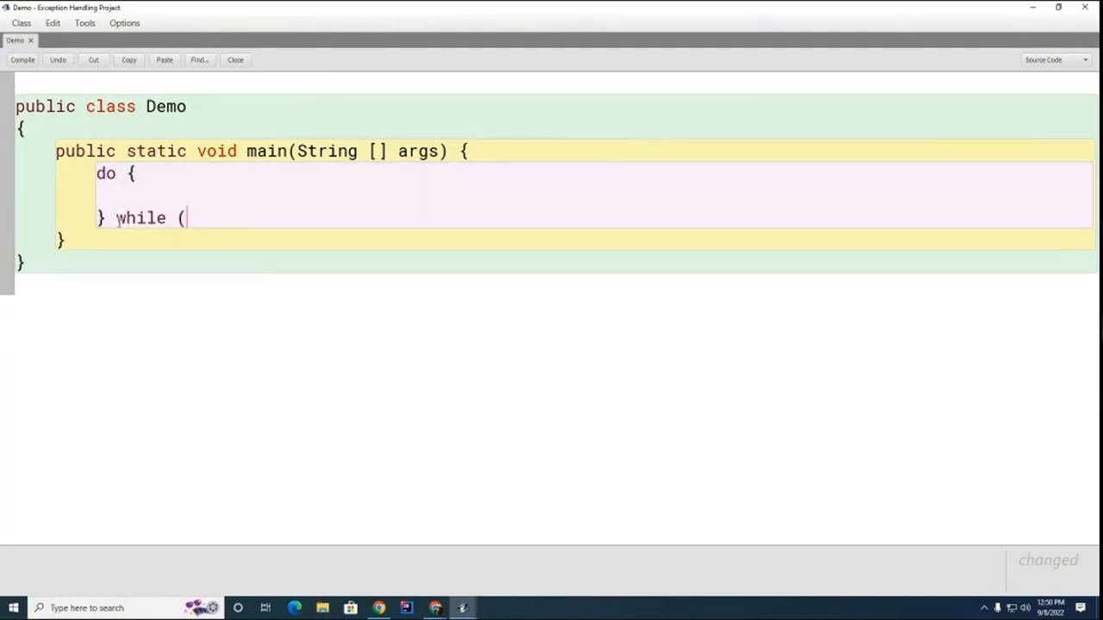
type("!va")
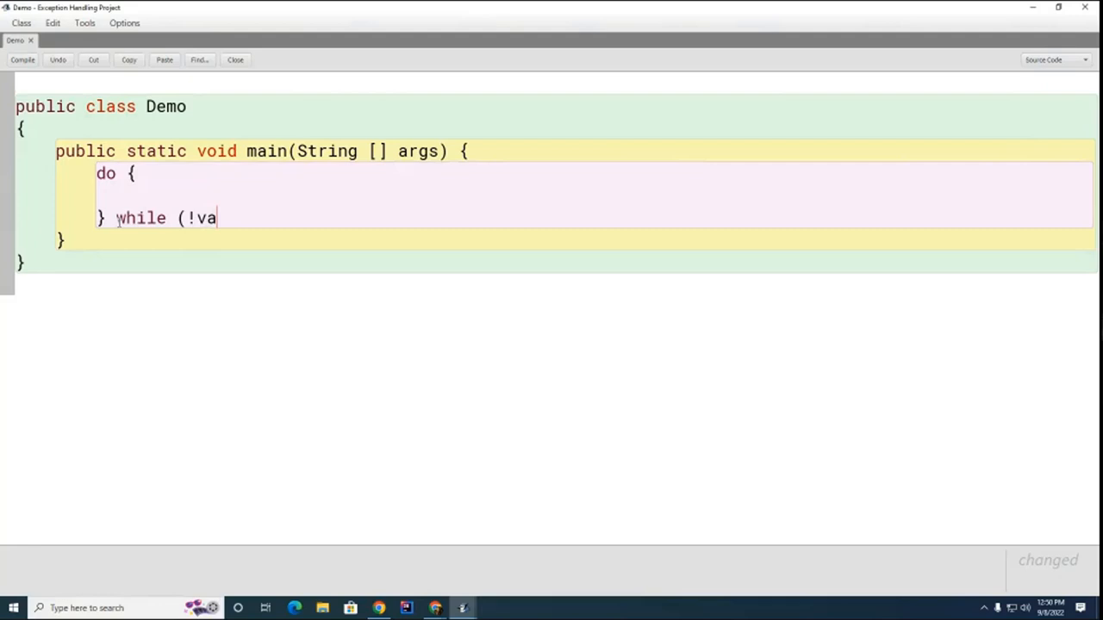
type("lid);")
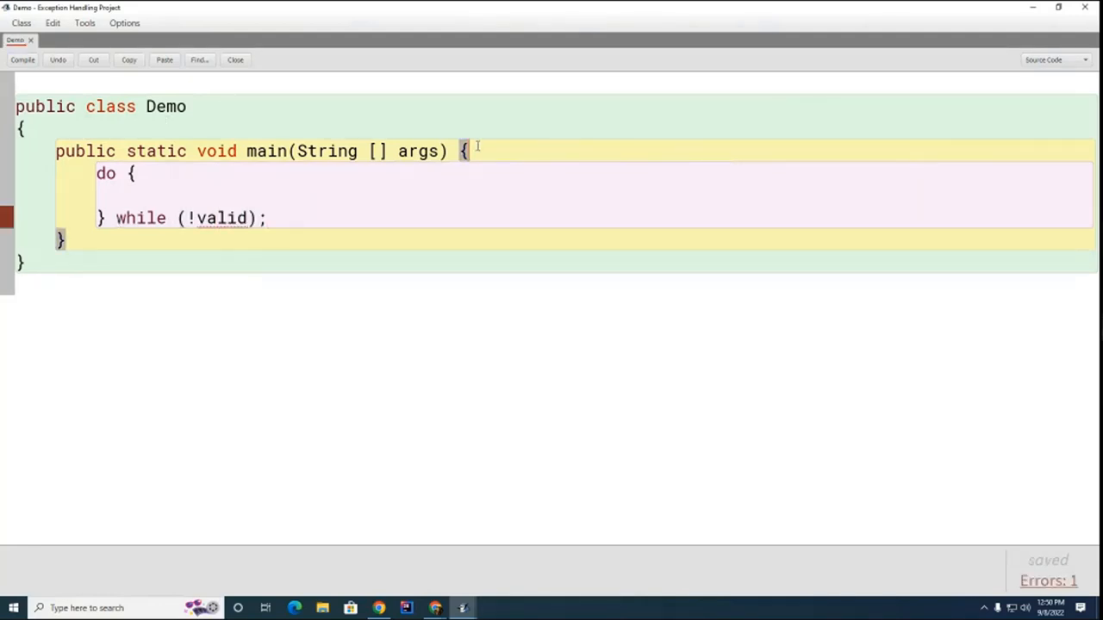
Step: Declare boolean valid = false; above the loop
type("boolean")
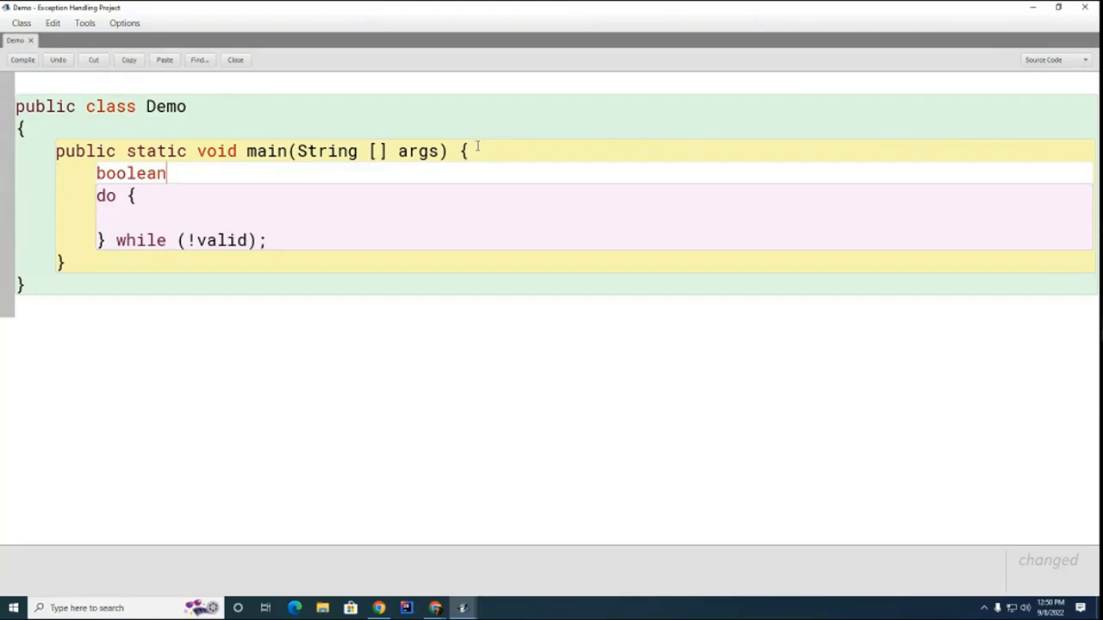
type("valid =")
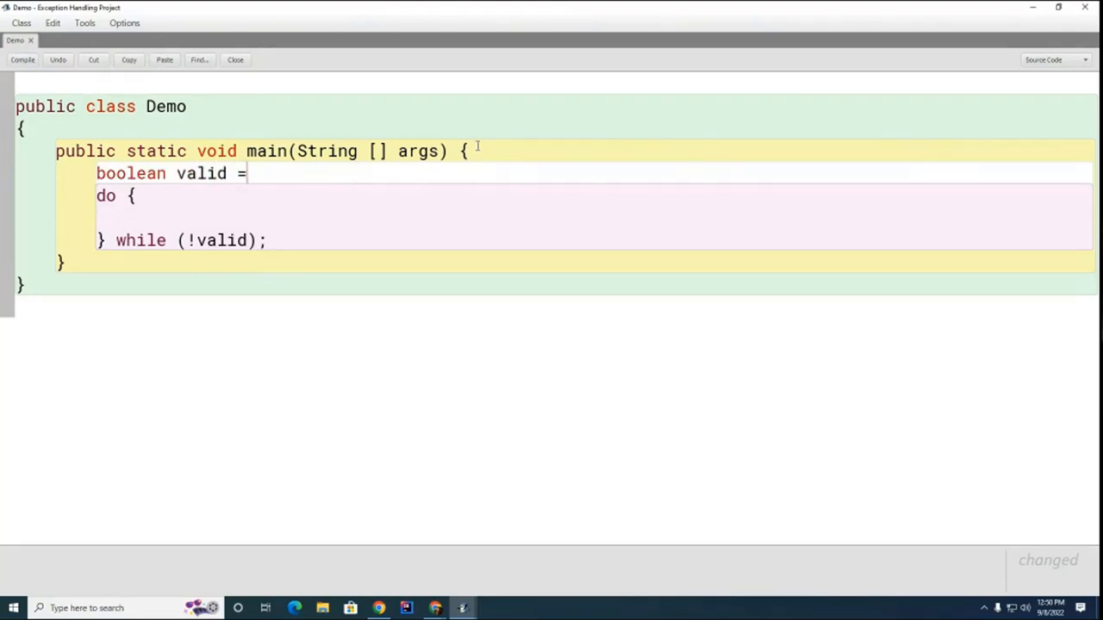
type("false;")
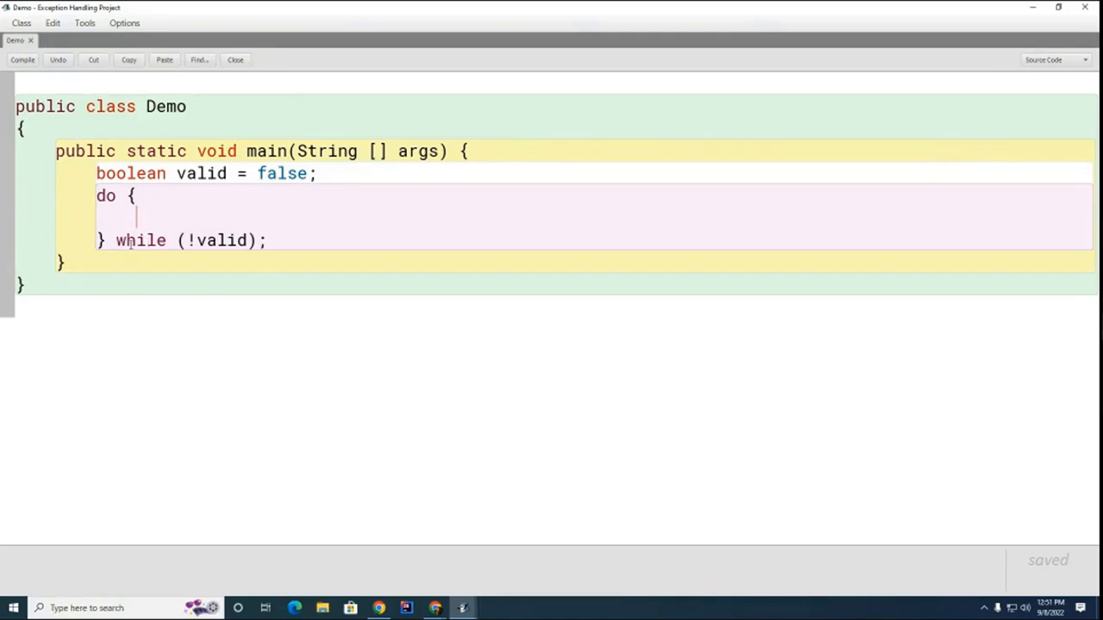
Step: Declare the value variable and print the prompt "Enter a number between 0 and 3 inclusive:" in the loop
left_click(269, 239)
type("int value = -")
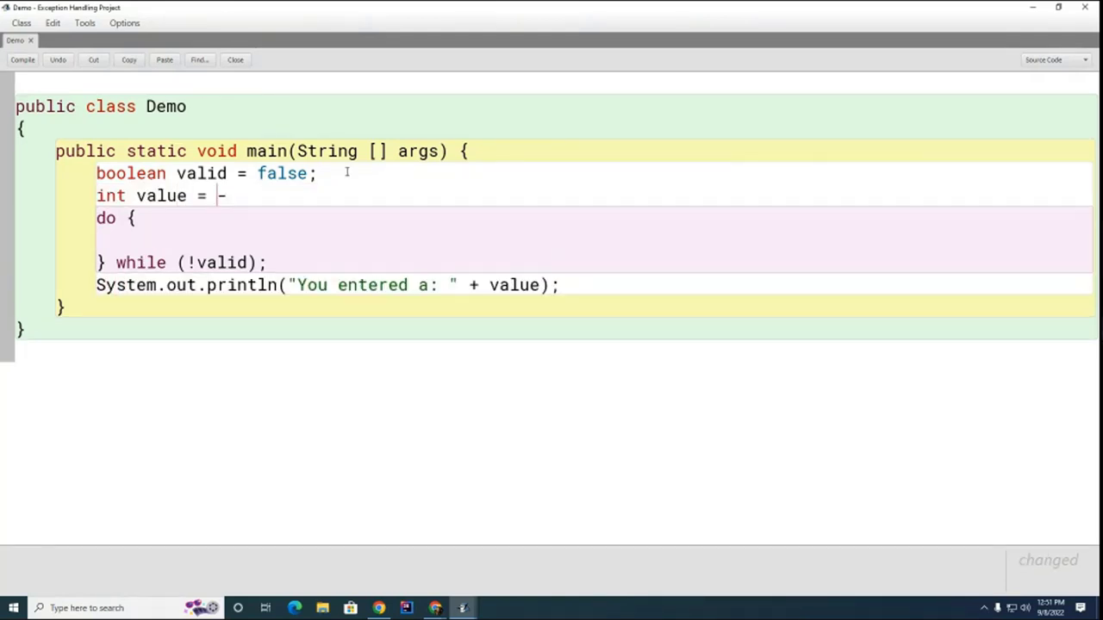
type("1;")
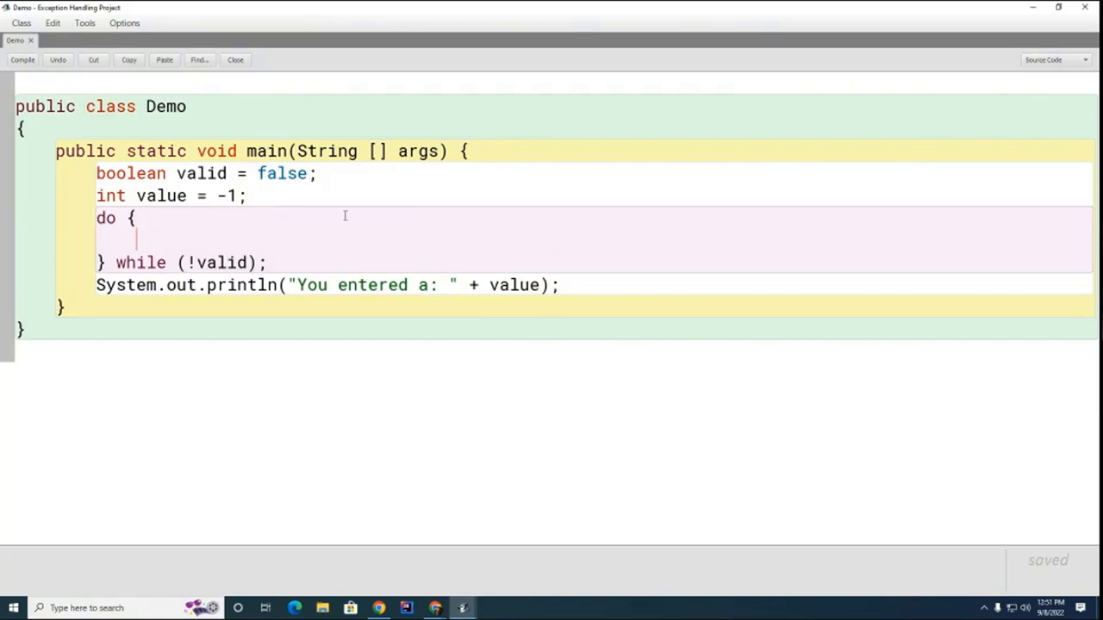
type("Syste")
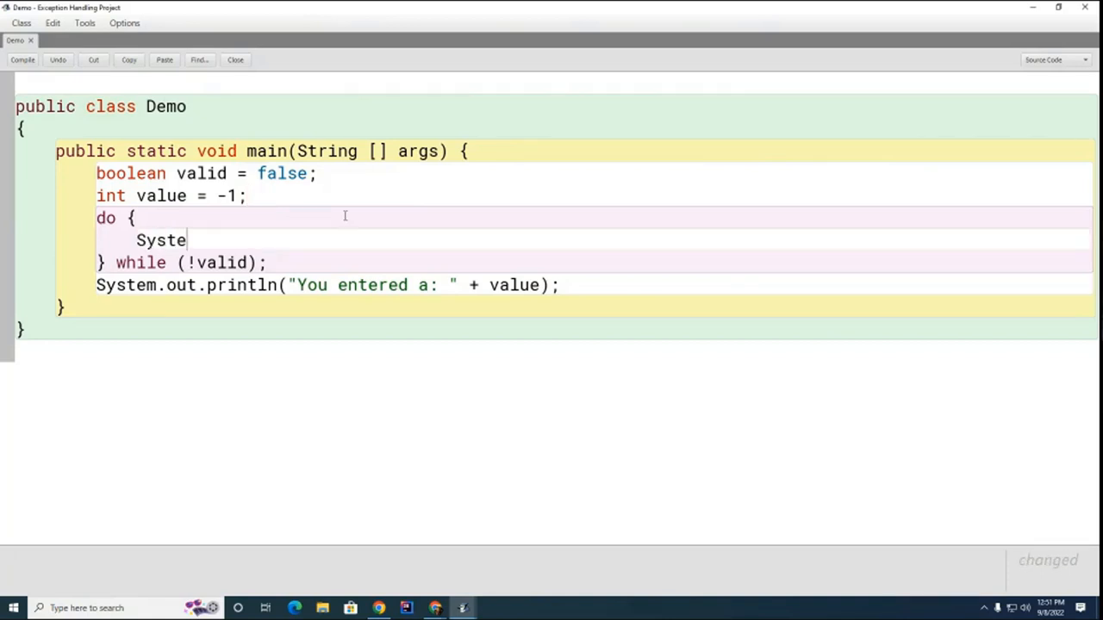
type("m.out.print")
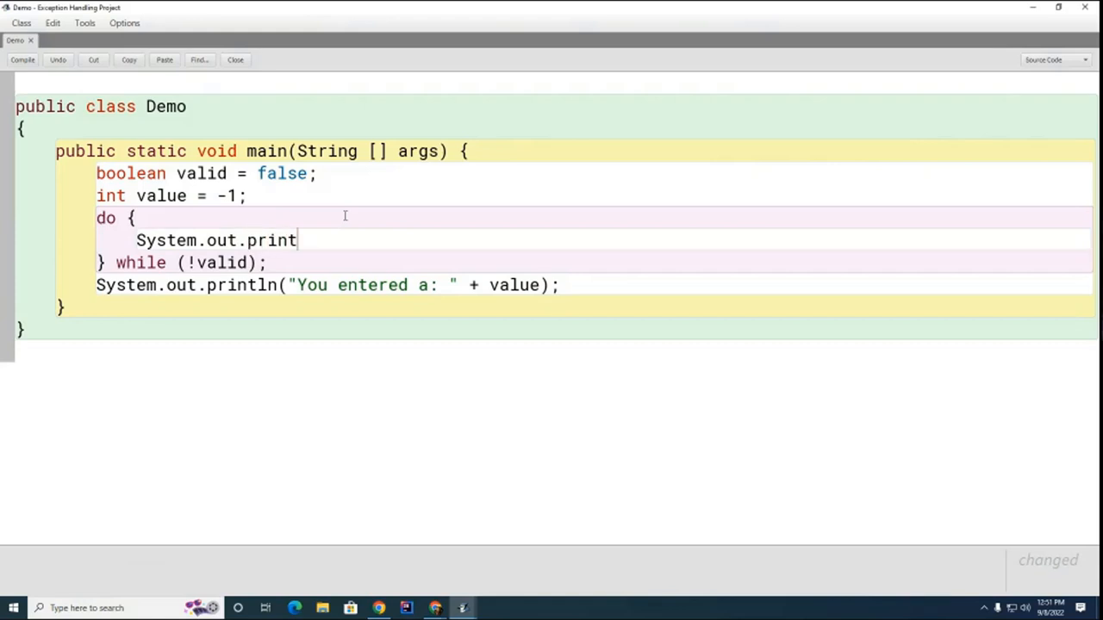
type("(")
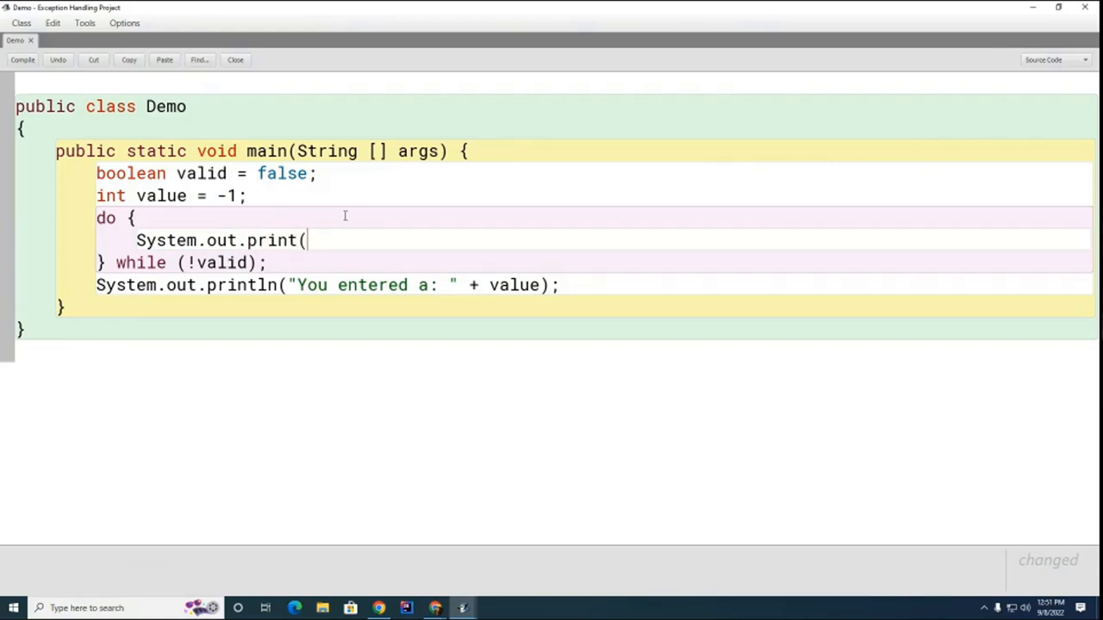
mouse_move(389, 477)
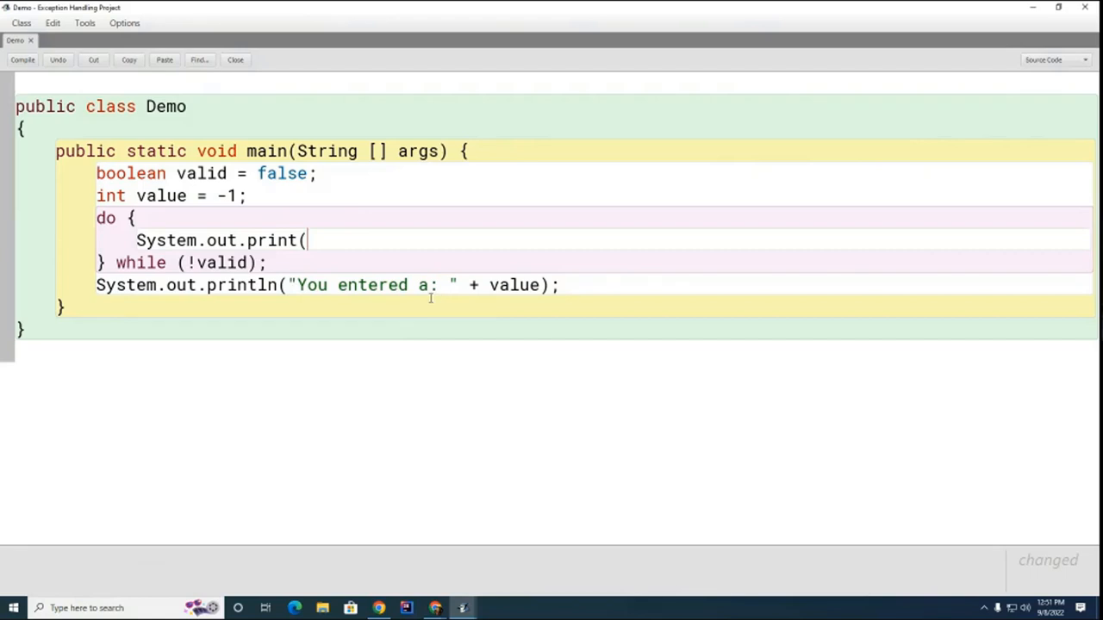
type("\"Enter a n")
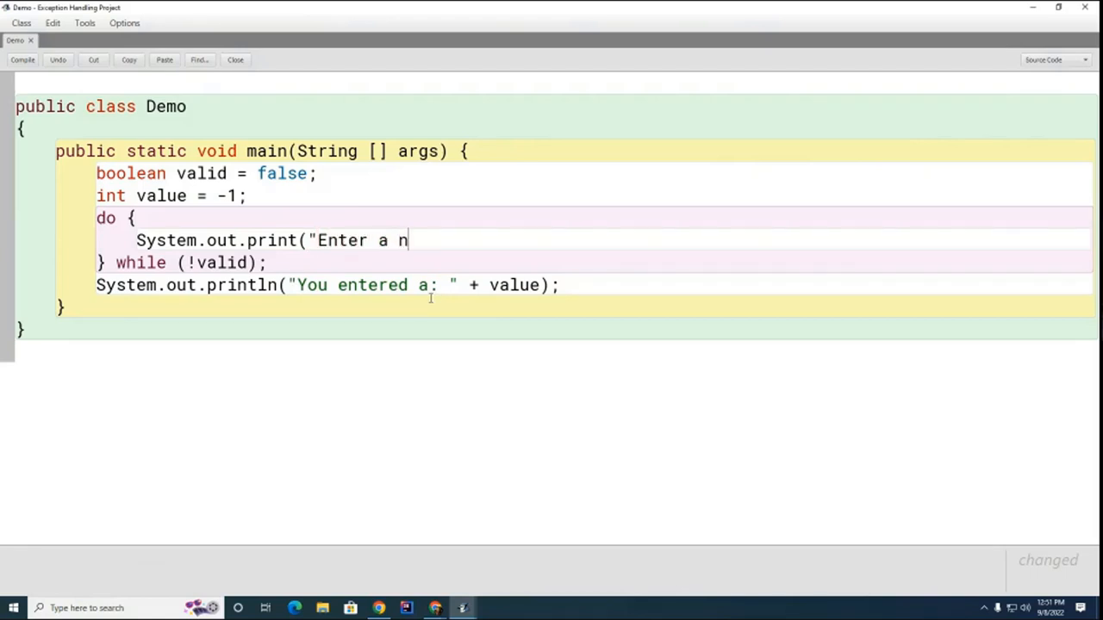
type("umber between 0")
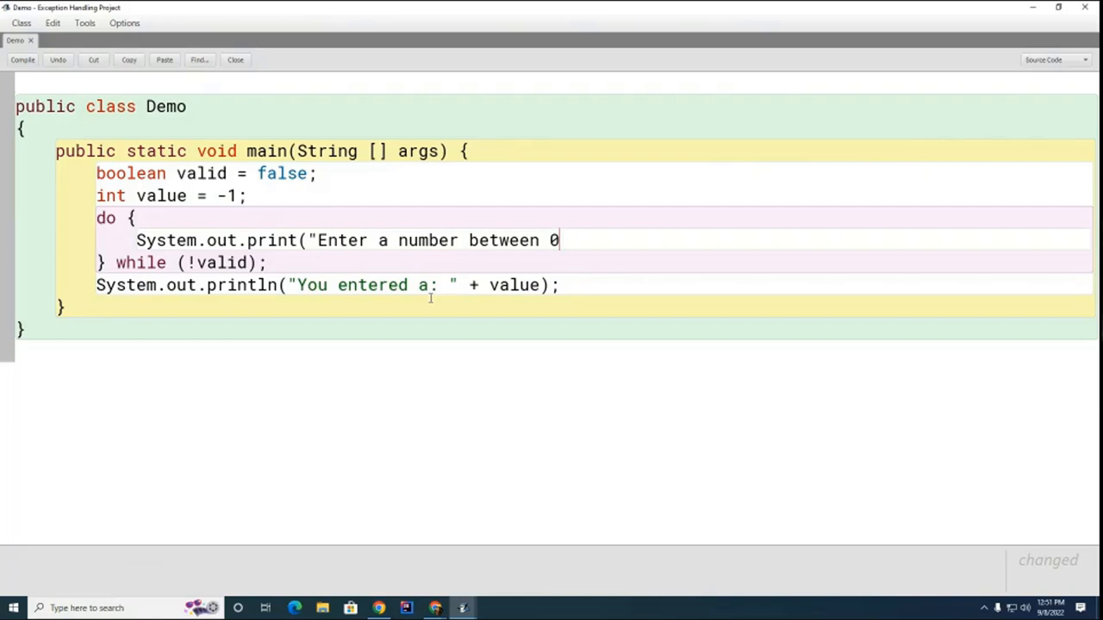
type("and 3 inclu")
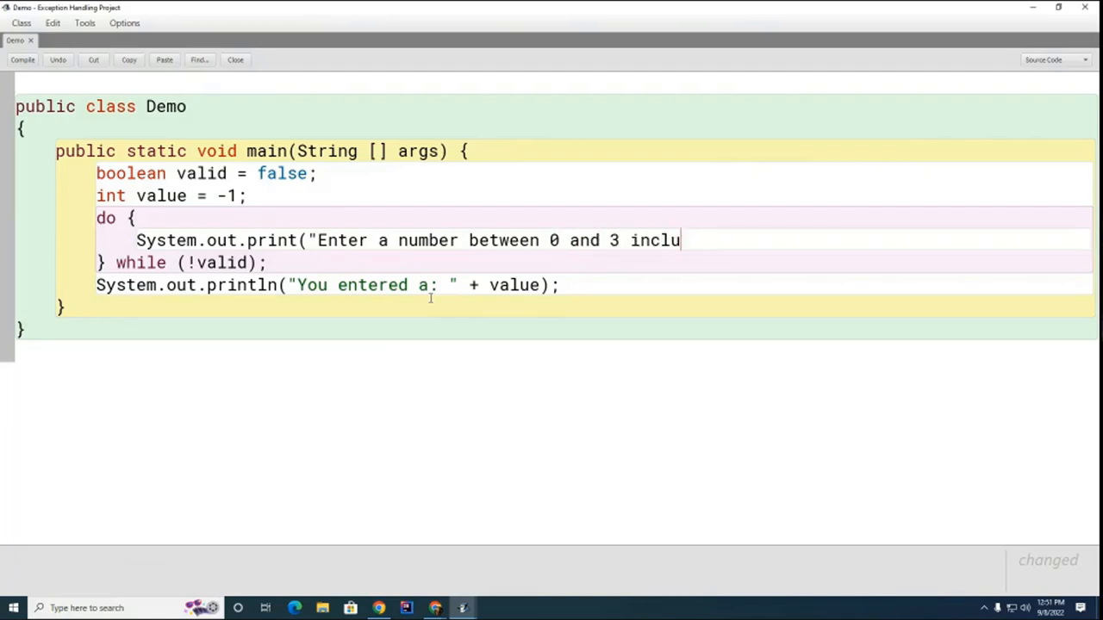
type("sive:")
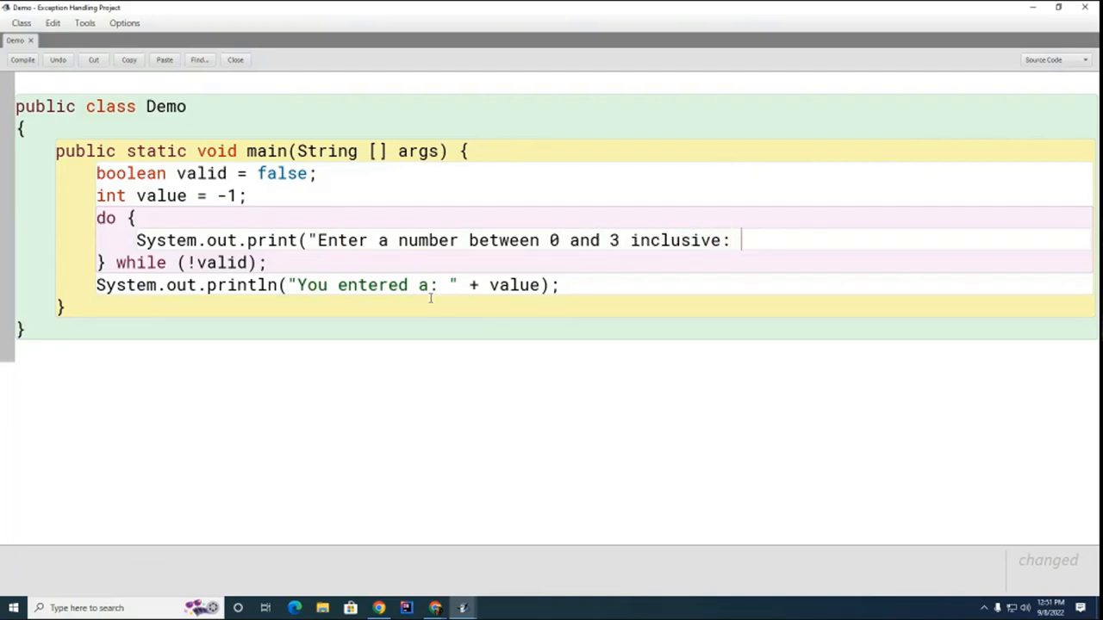
type("\");")
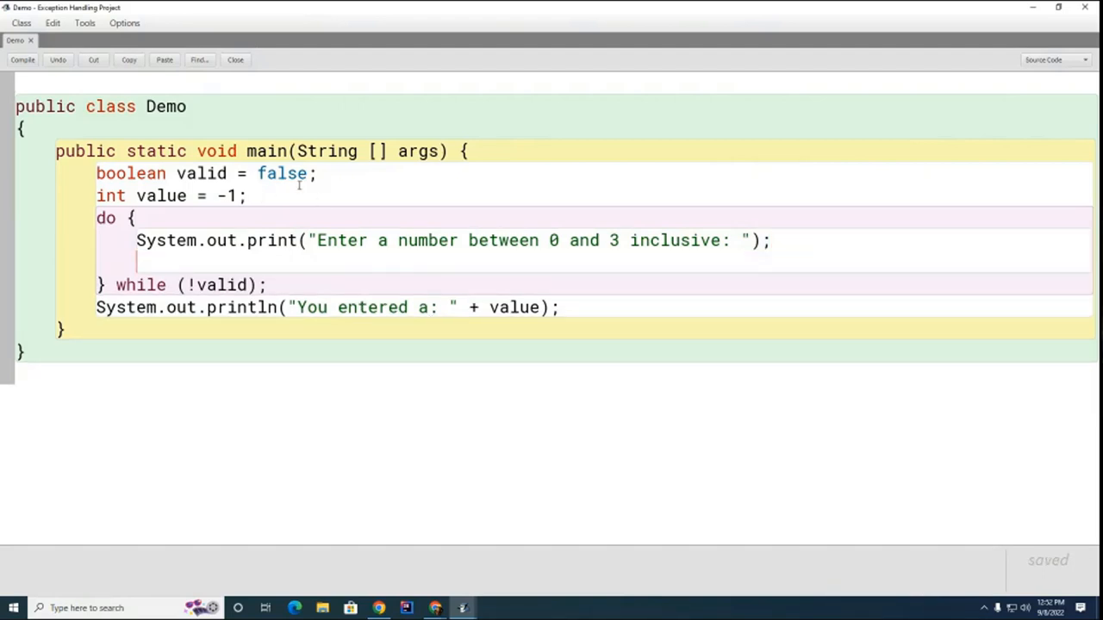
Step: Create the keyboard scanner with Scanner kb = new Scanner(System.in);
type("Scanner kb = new Scanner(System.in);")
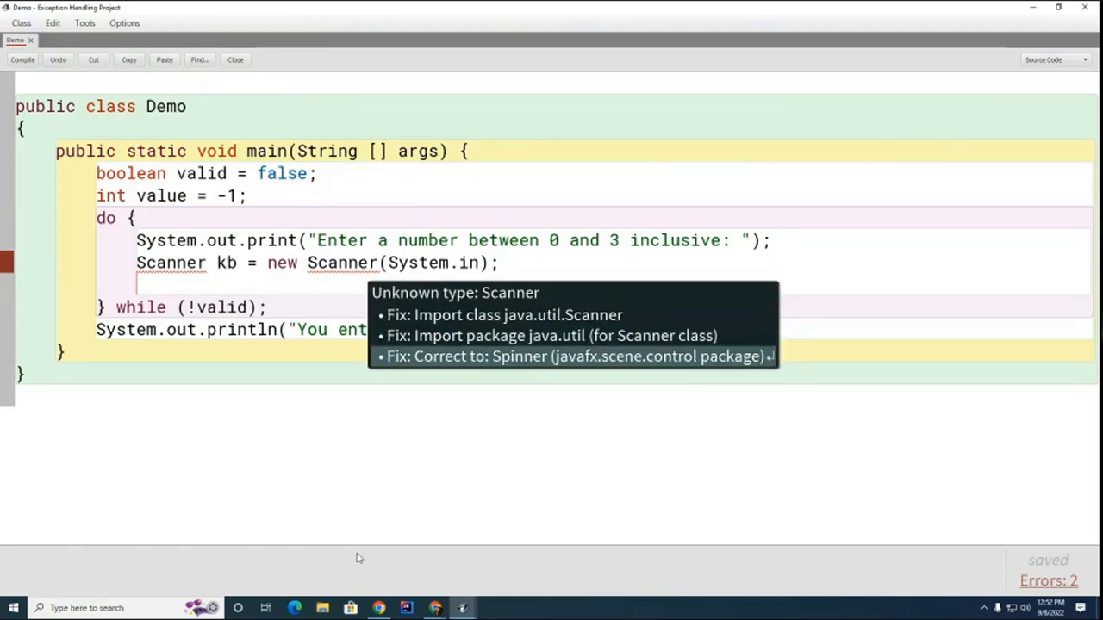
mouse_move(438, 341)
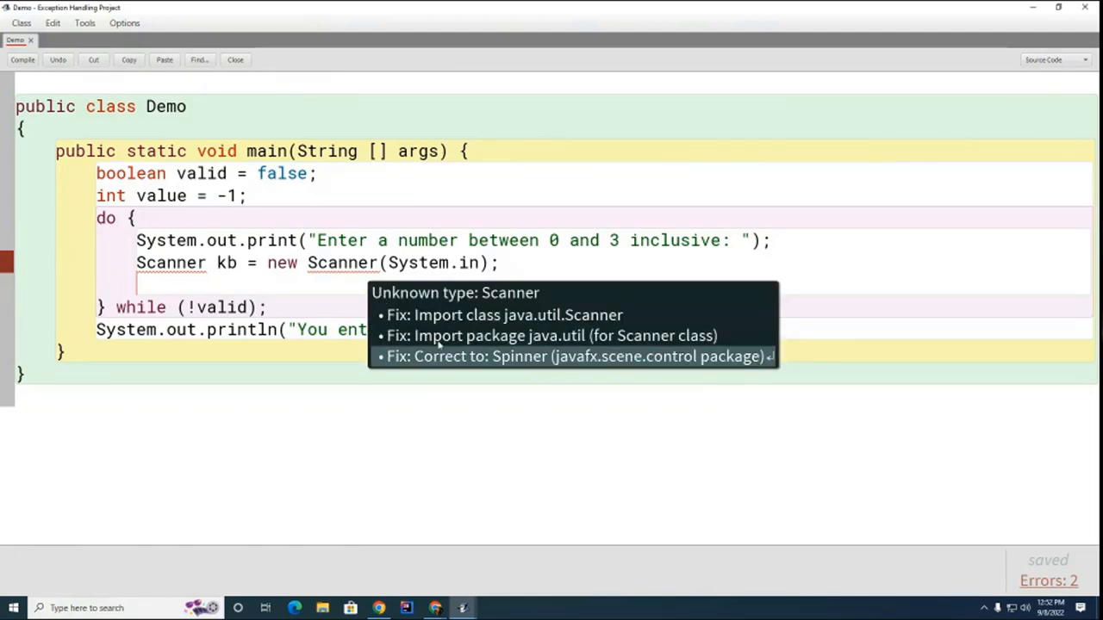
mouse_move(510, 315)
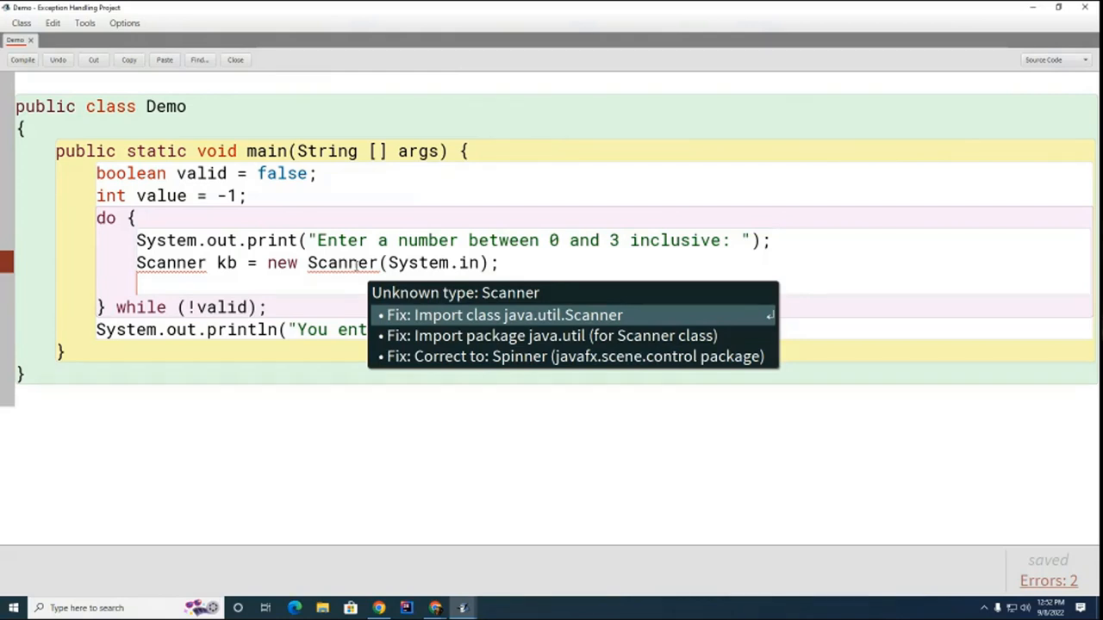
mouse_move(458, 319)
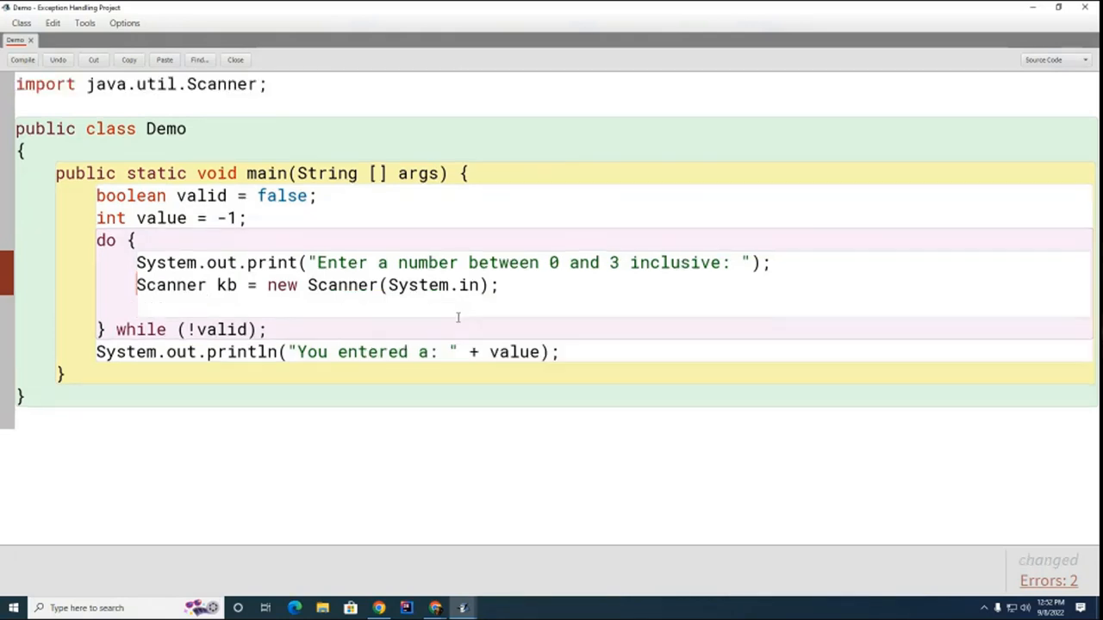
Step: Compile the Demo class to confirm there are no syntax errors
left_click(22, 59)
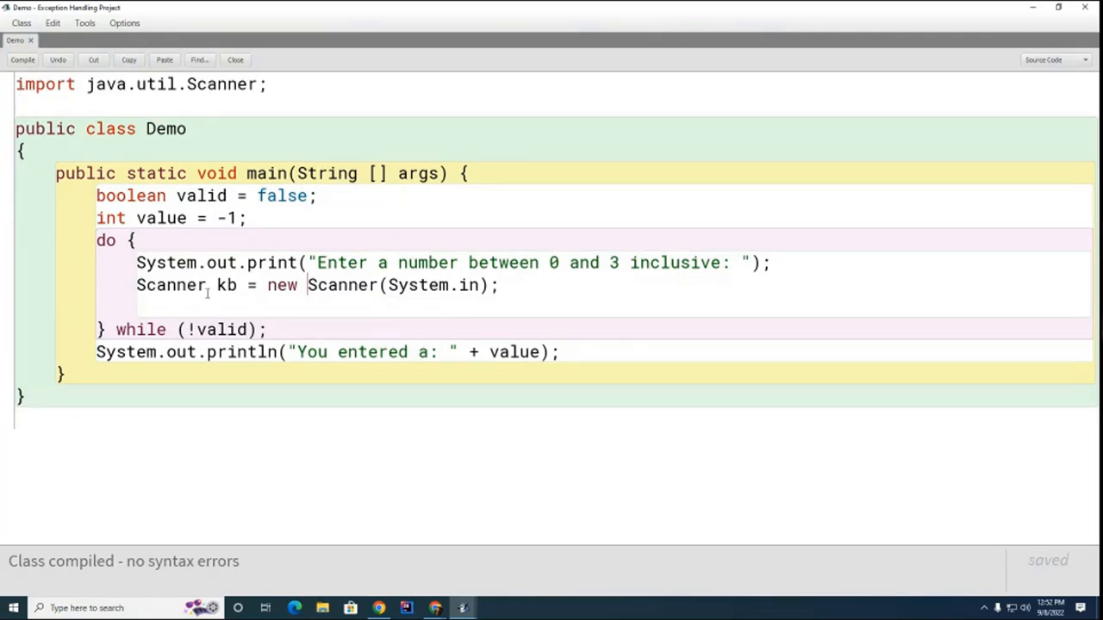
mouse_move(324, 410)
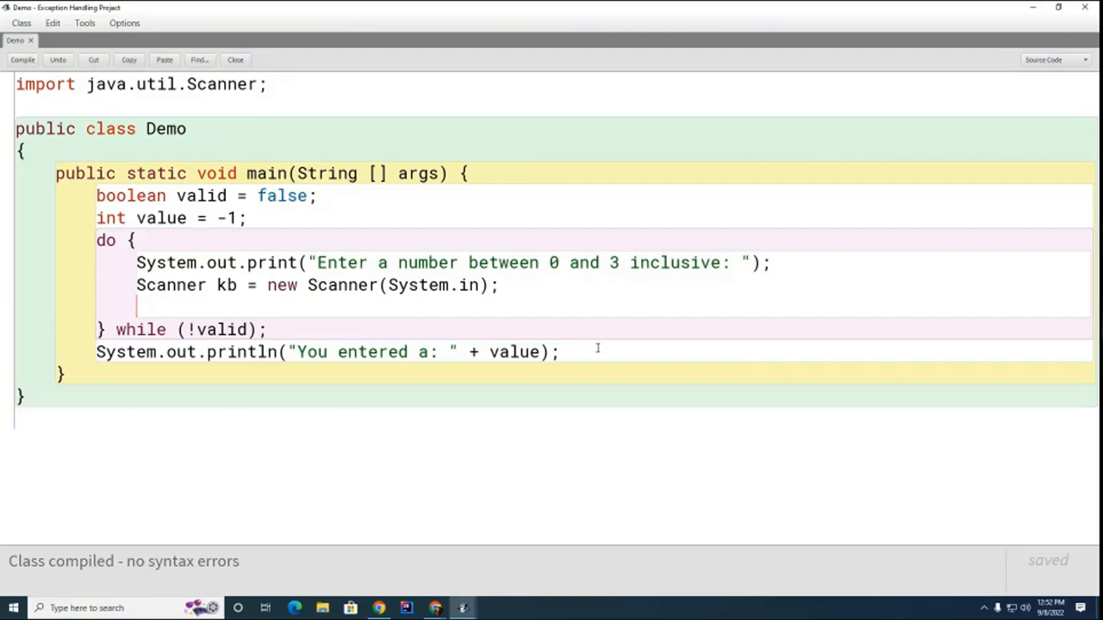
mouse_move(644, 532)
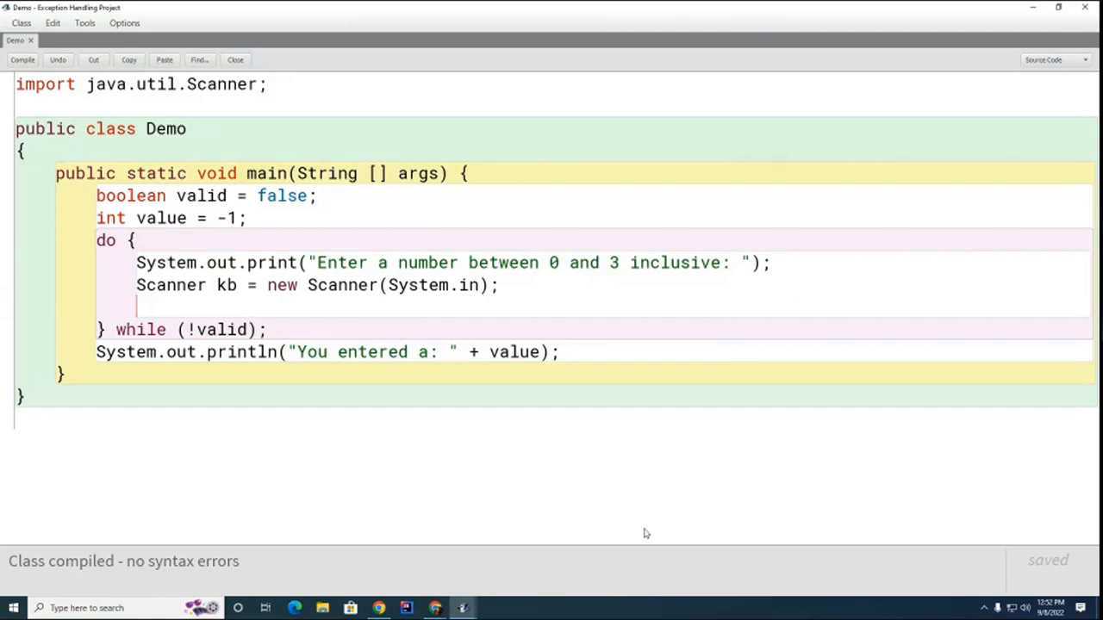
Step: Read the input with value = kb.nextInt();
type("va")
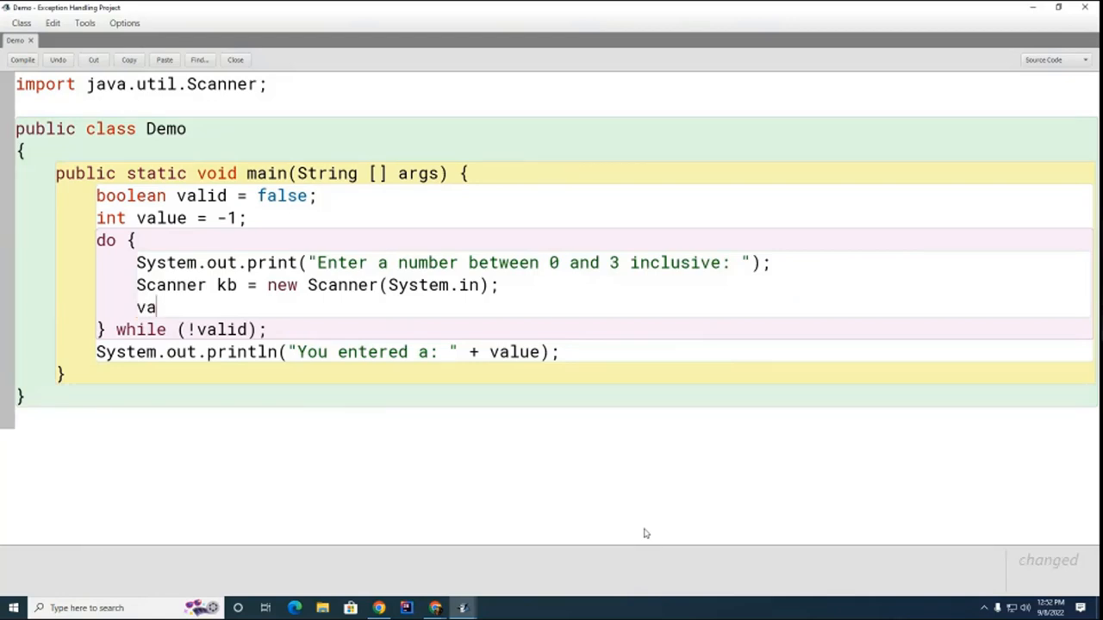
type("lue =")
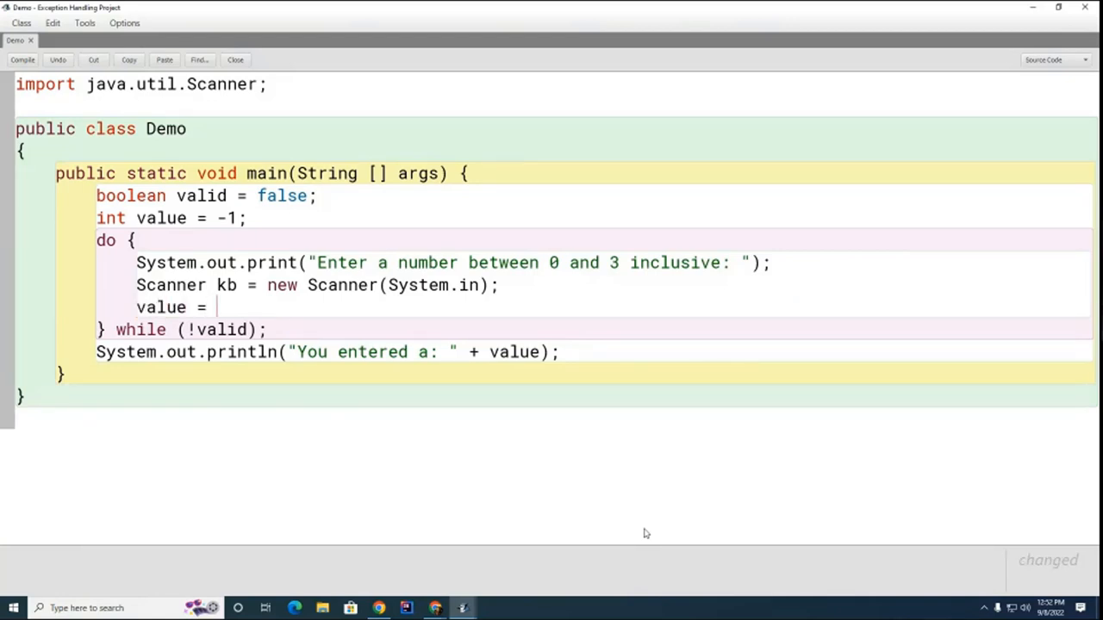
type("kb.nextI")
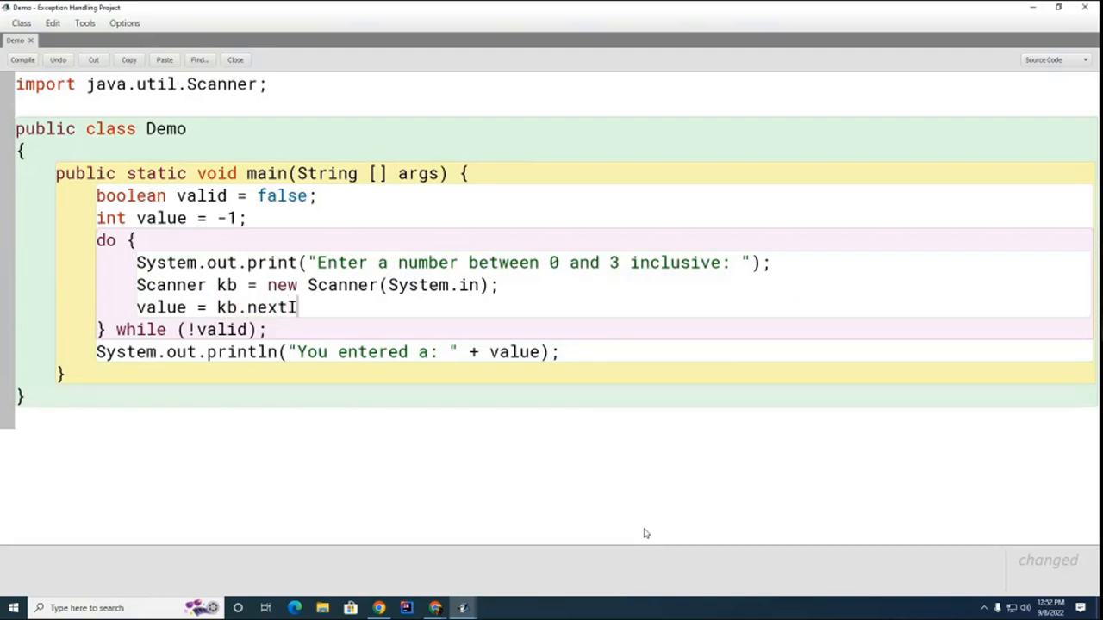
type("nt(); // read an integer")
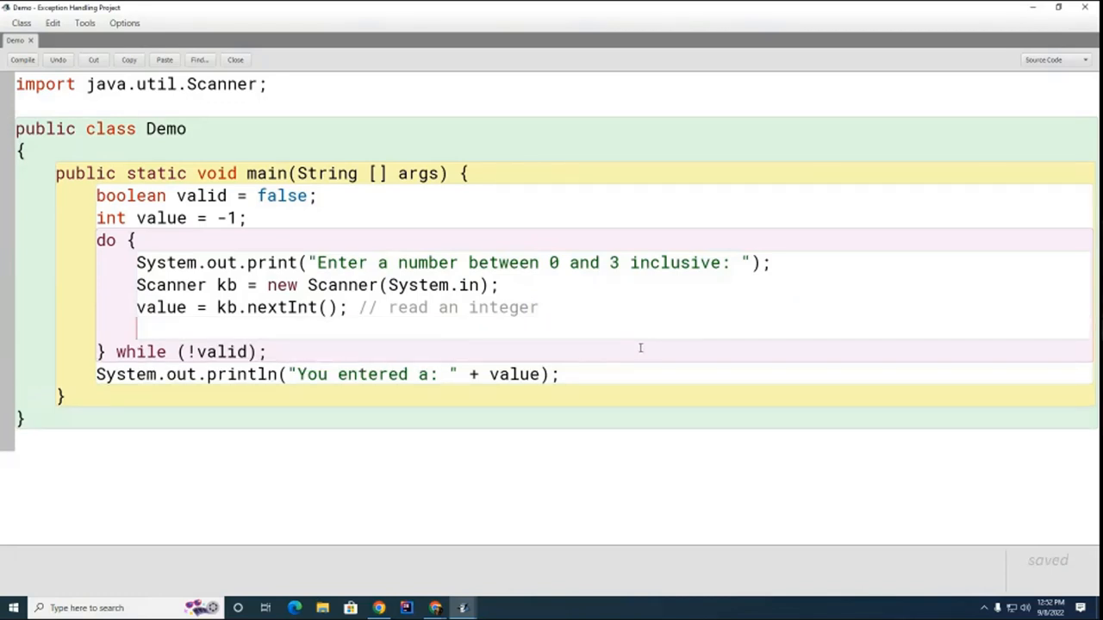
Step: Add if (value < 0 || value > 3) printing "Try again!"
type("if (")
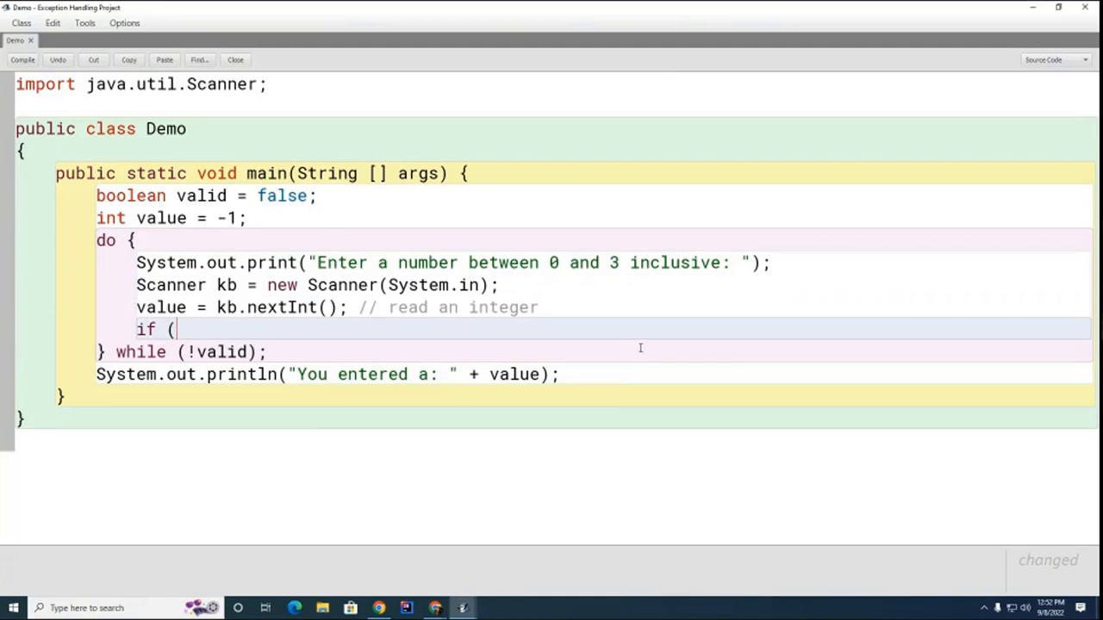
type("value")
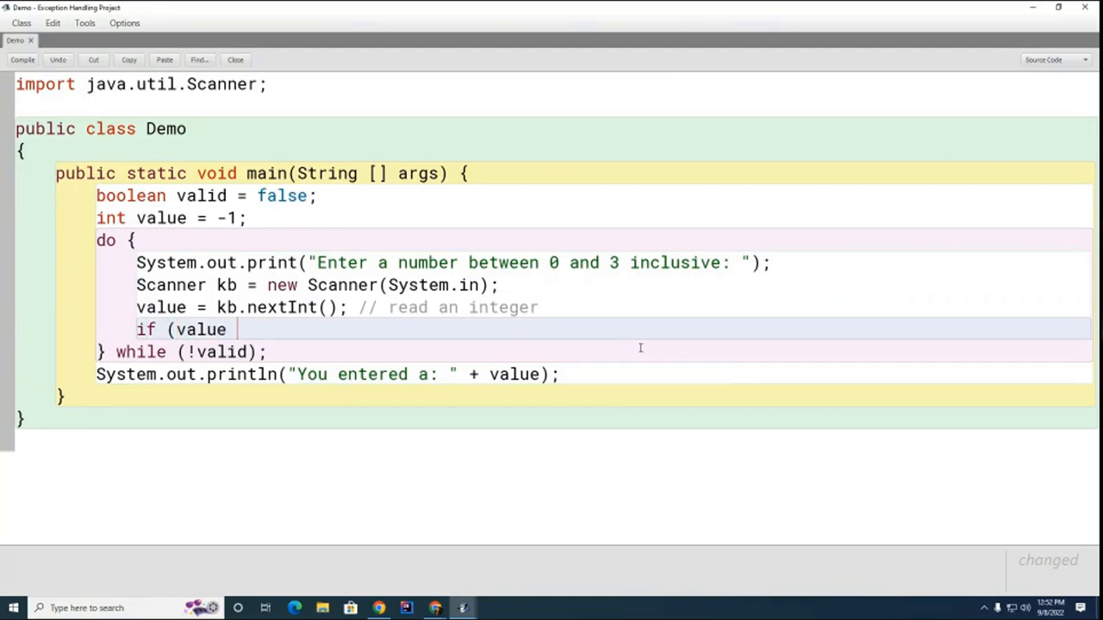
type(">")
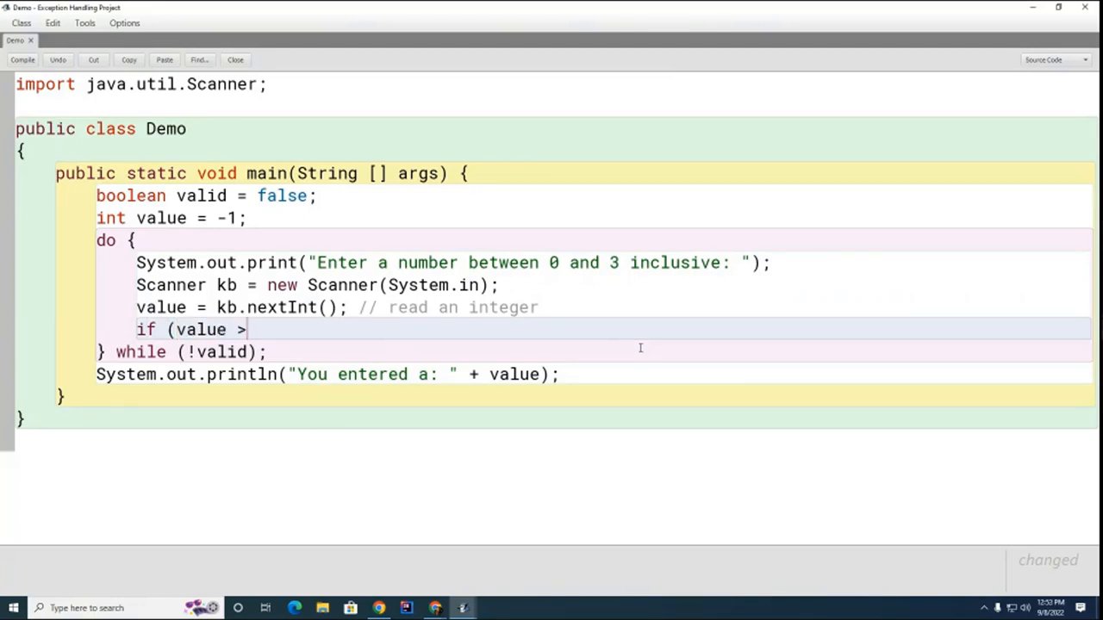
type("<")
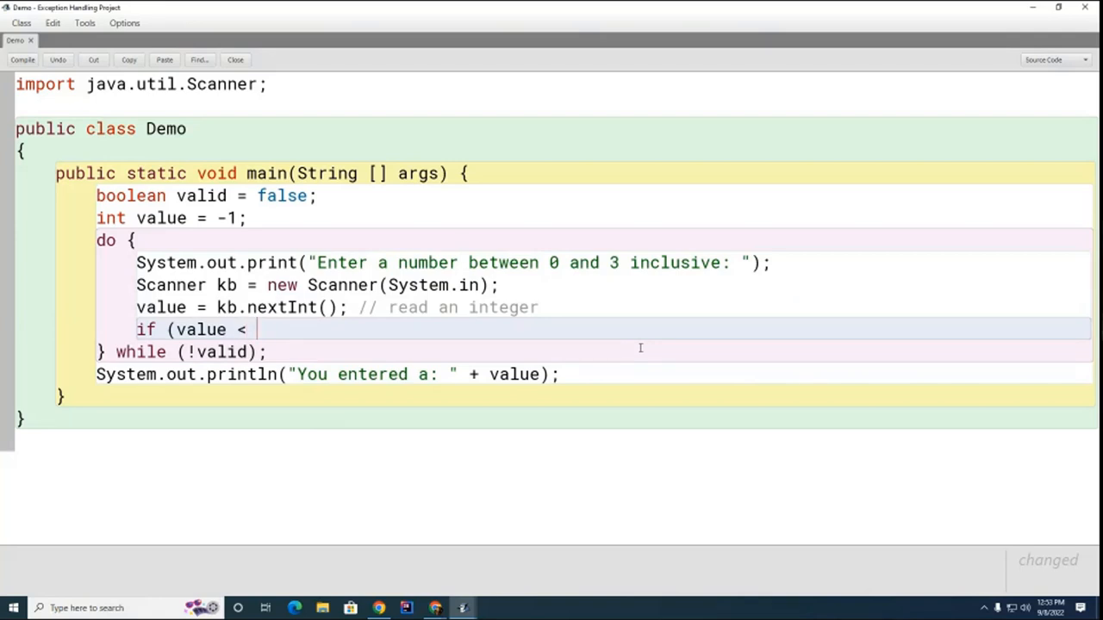
type("0")
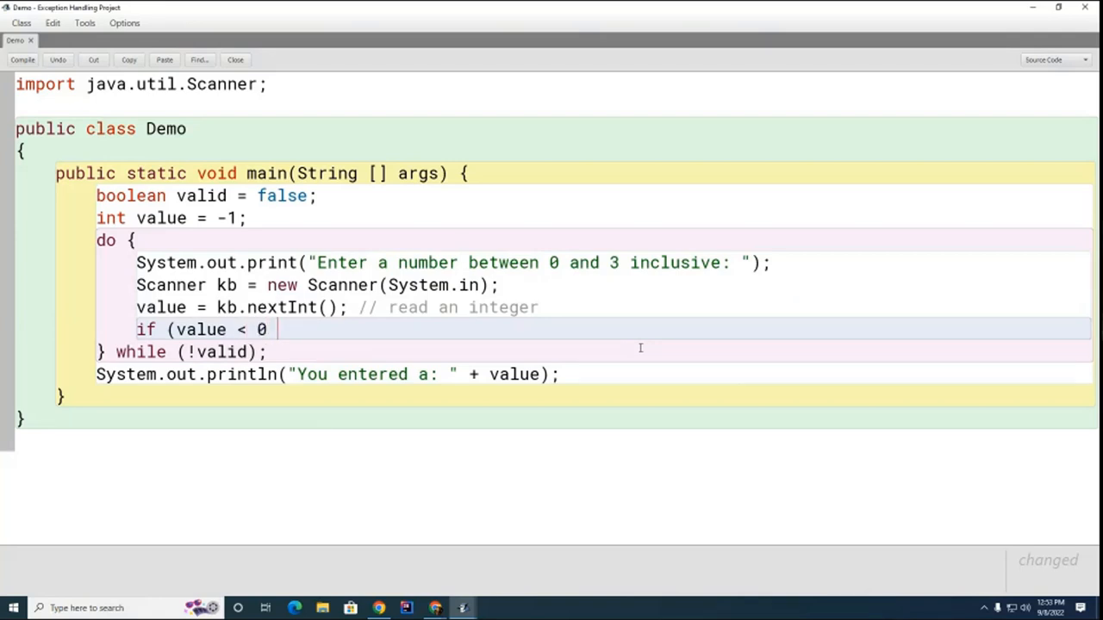
type("||")
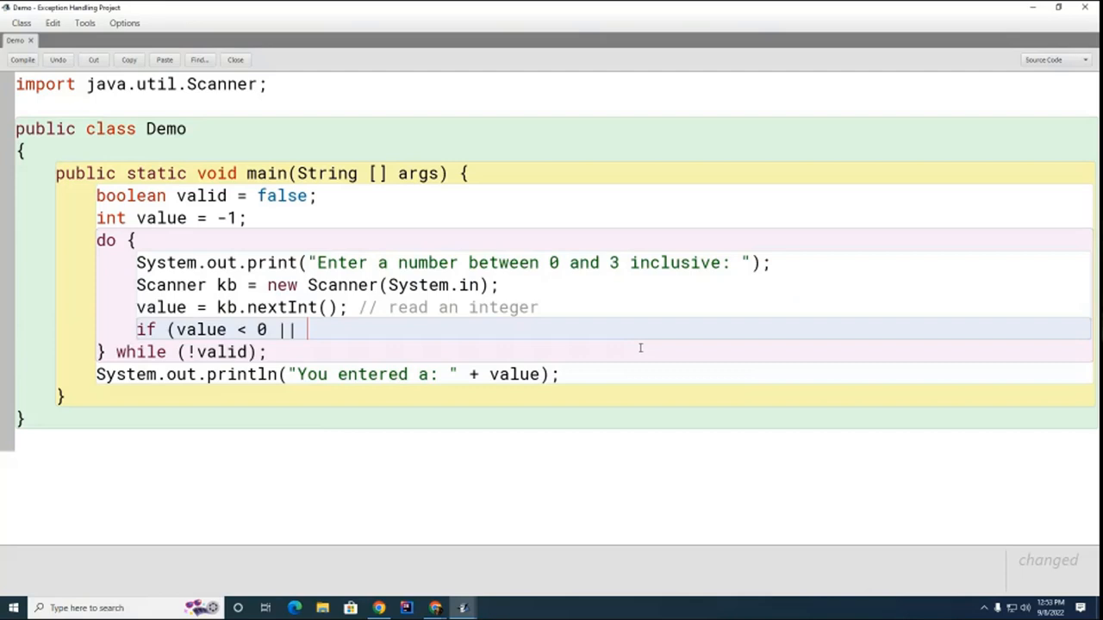
type("vale")
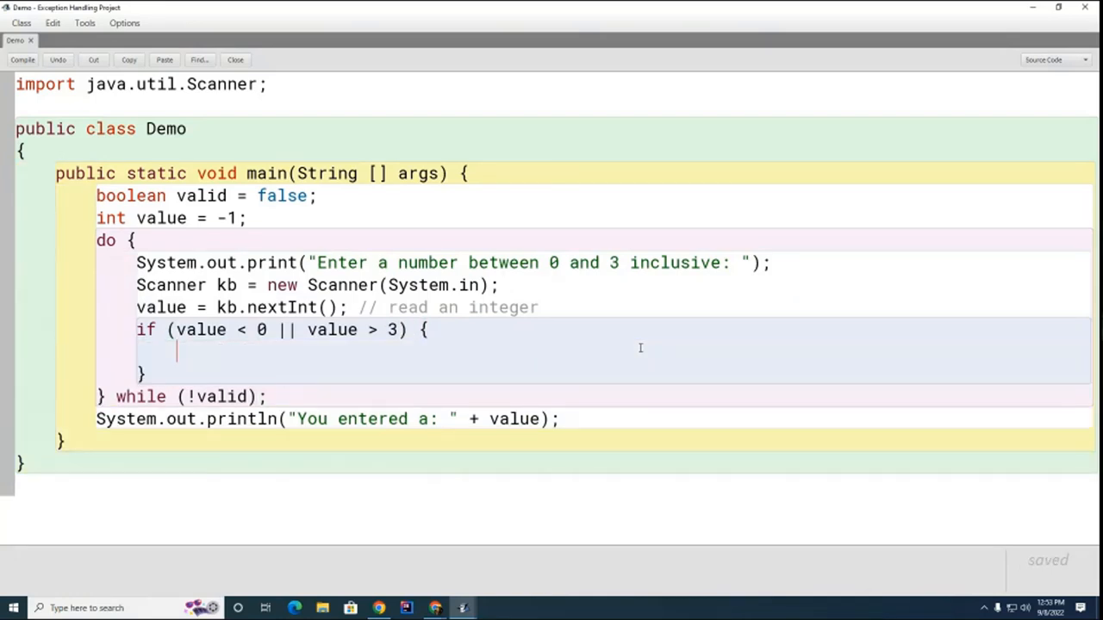
type("System.out")
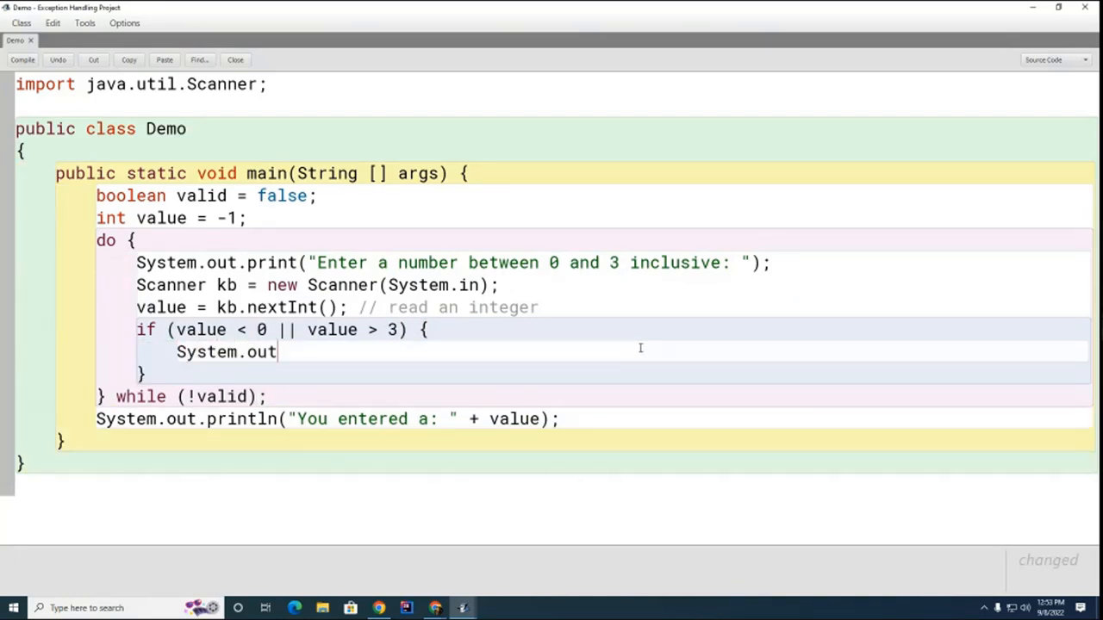
type(".println(\"Try again!")
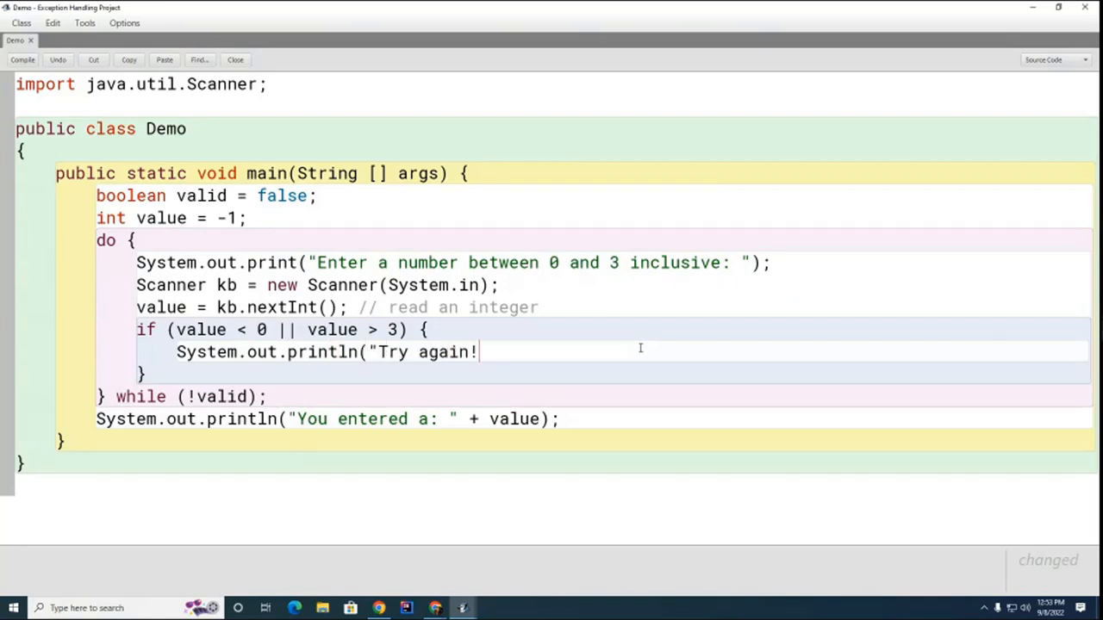
type("\");")
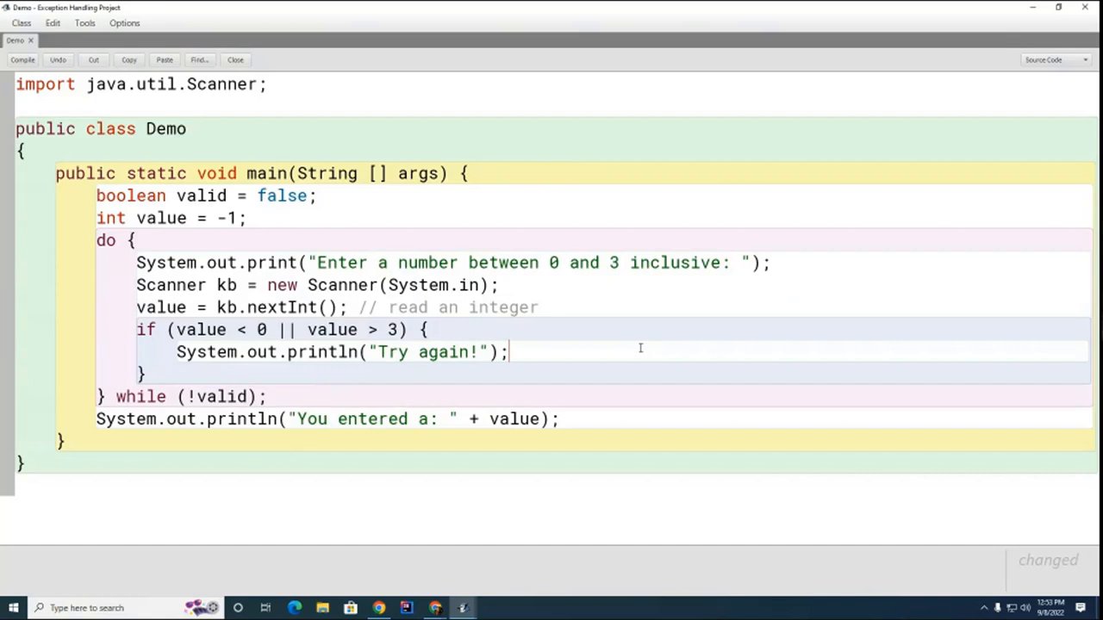
Step: Add an else branch setting valid = true;
type("e")
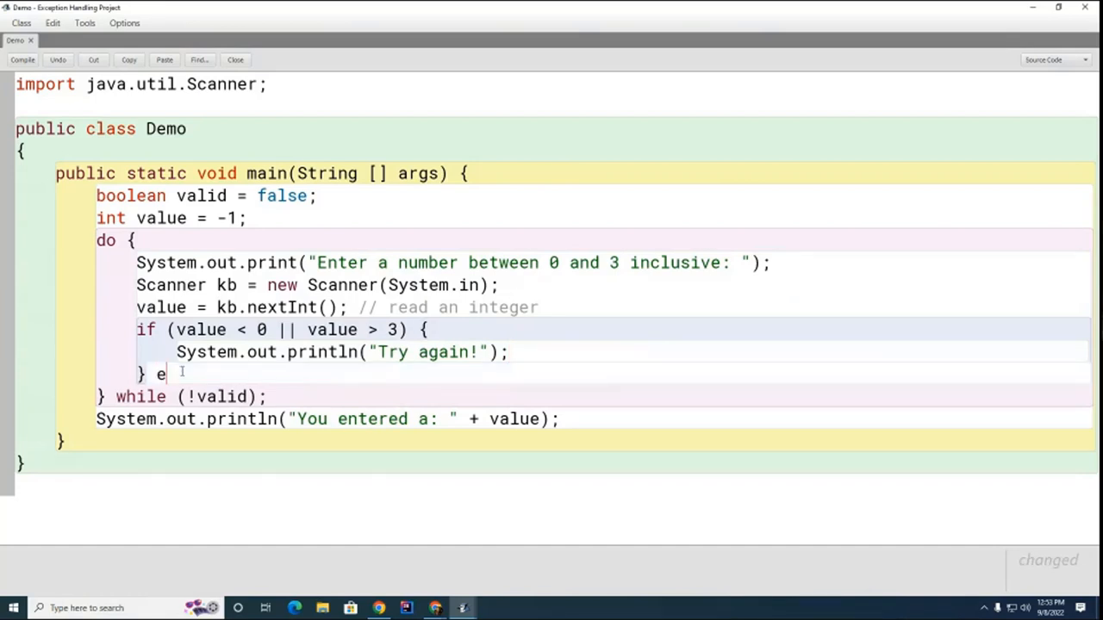
type("lse {")
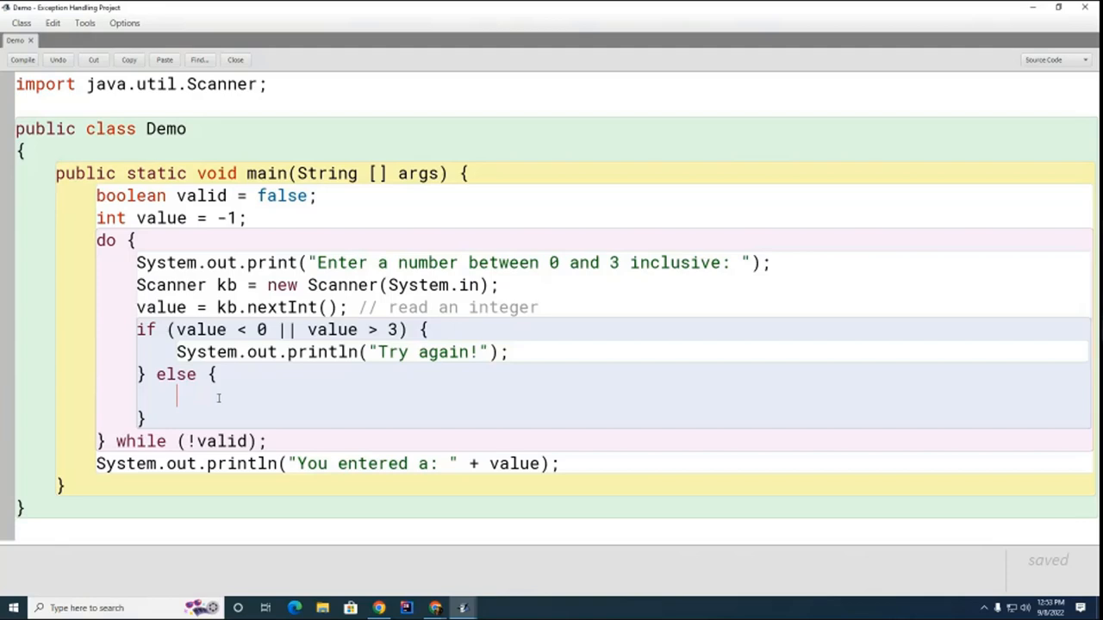
type("valid = true;")
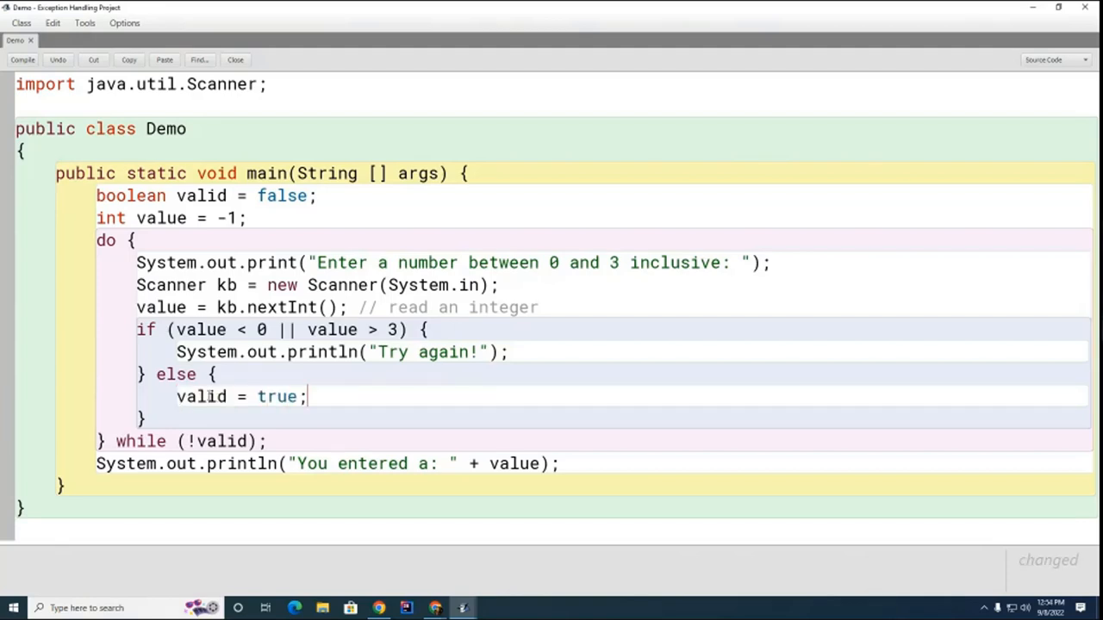
mouse_move(165, 413)
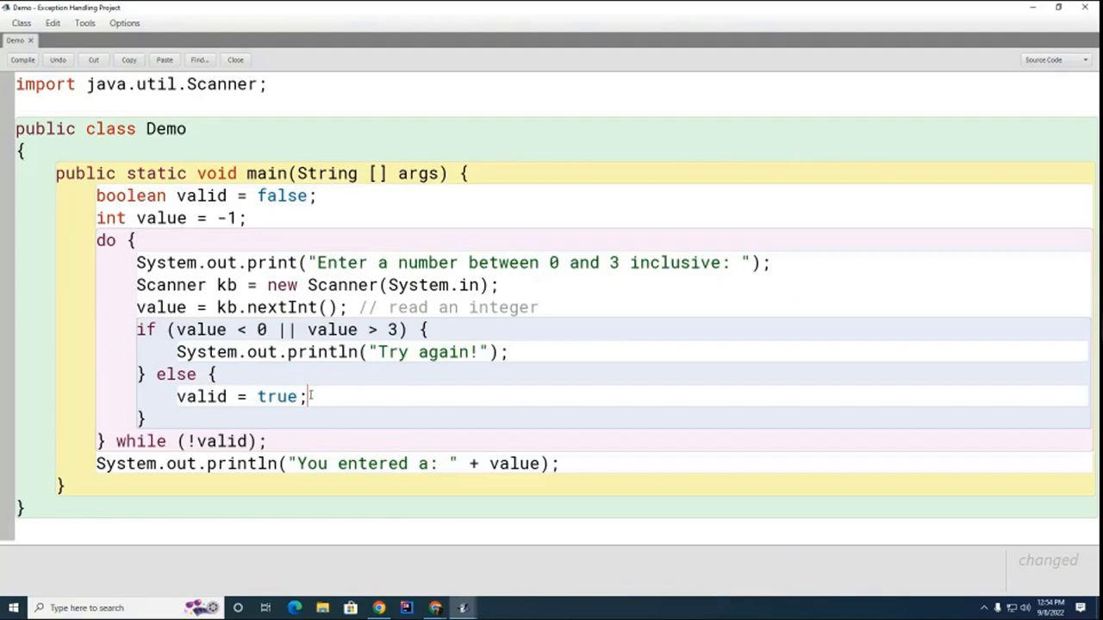
Step: Return to the project and run Demo's main method
left_click(22, 59)
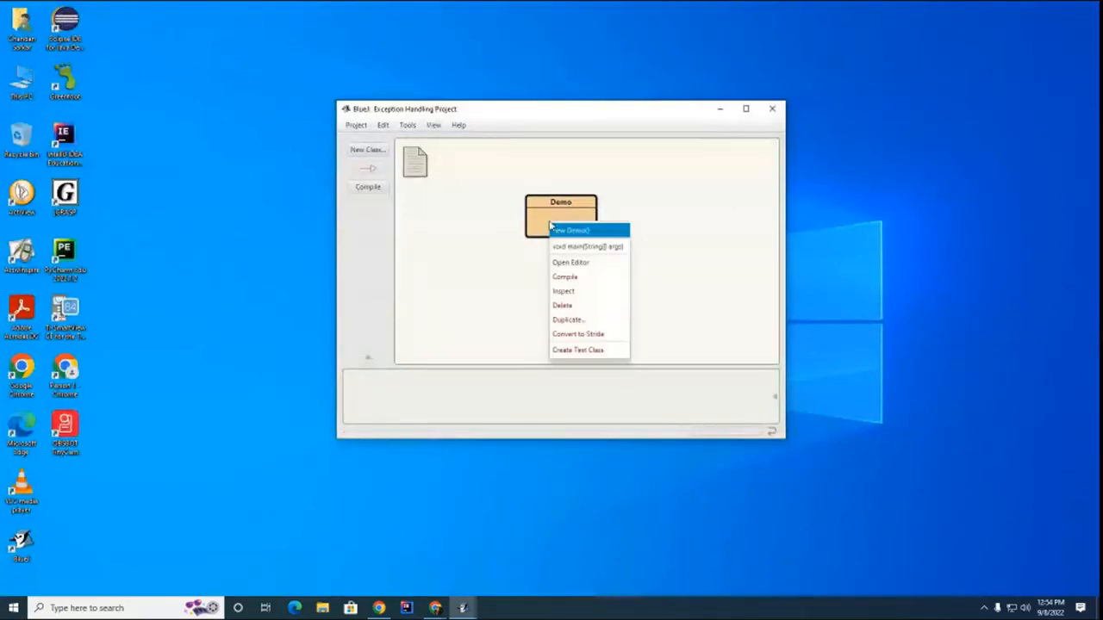
left_click(582, 247)
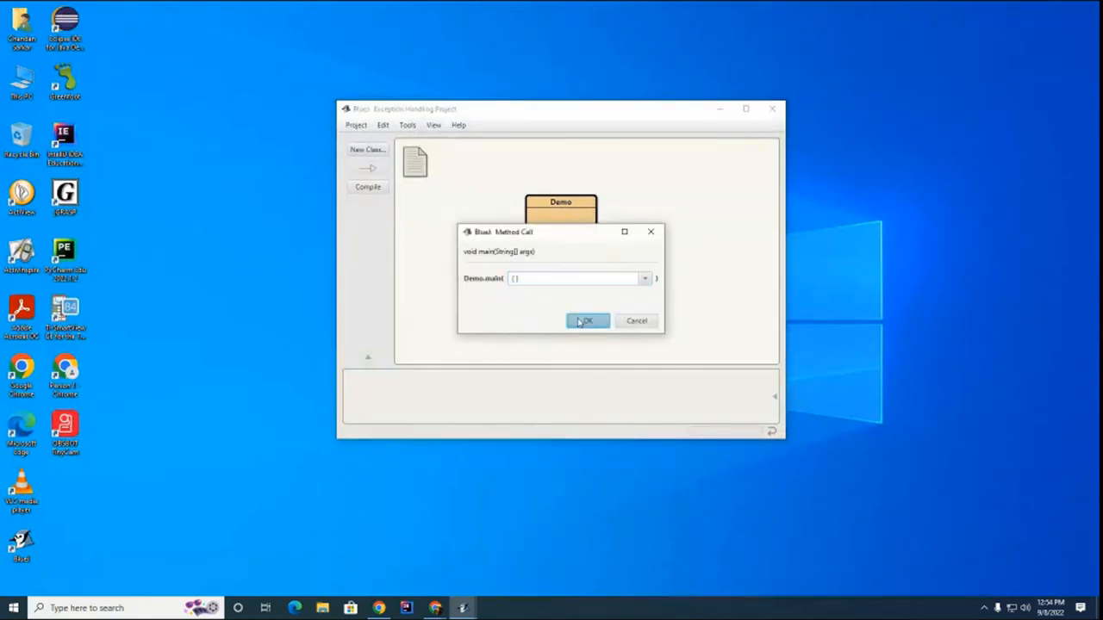
left_click(586, 321)
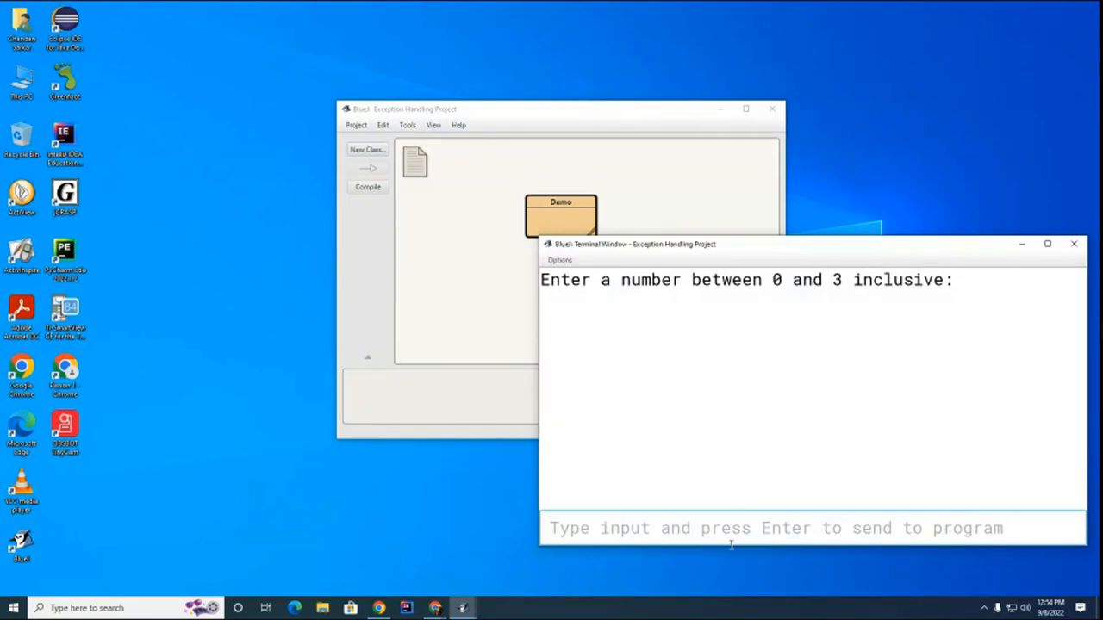
Step: Enter 7 and -3 to get "Try again!", then 2 to be accepted
type("7")
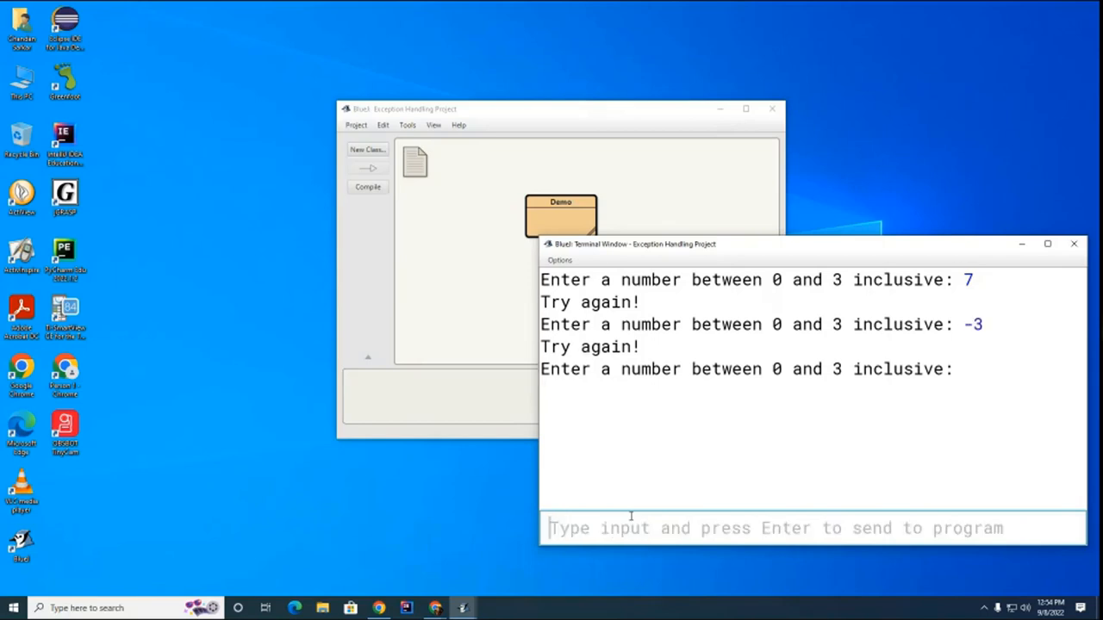
type("2")
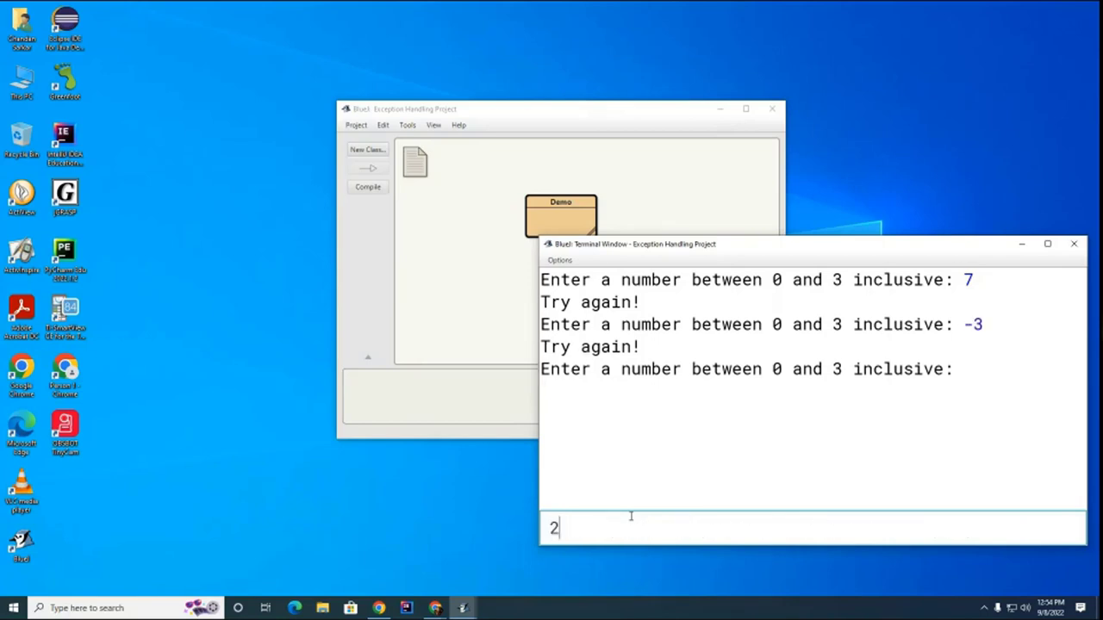
key("enter")
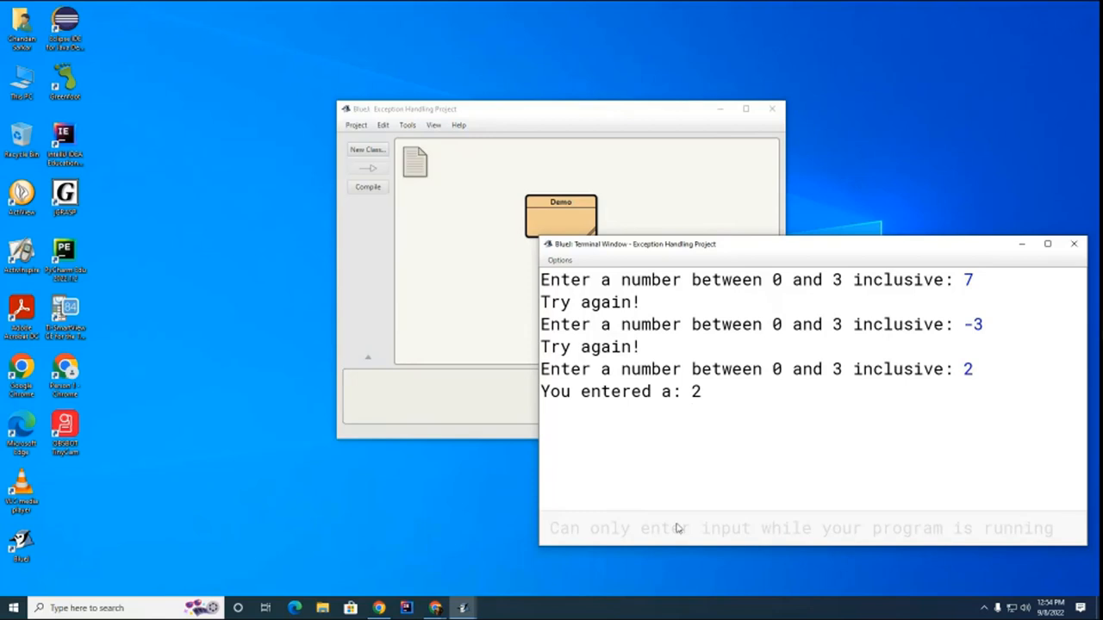
mouse_move(703, 417)
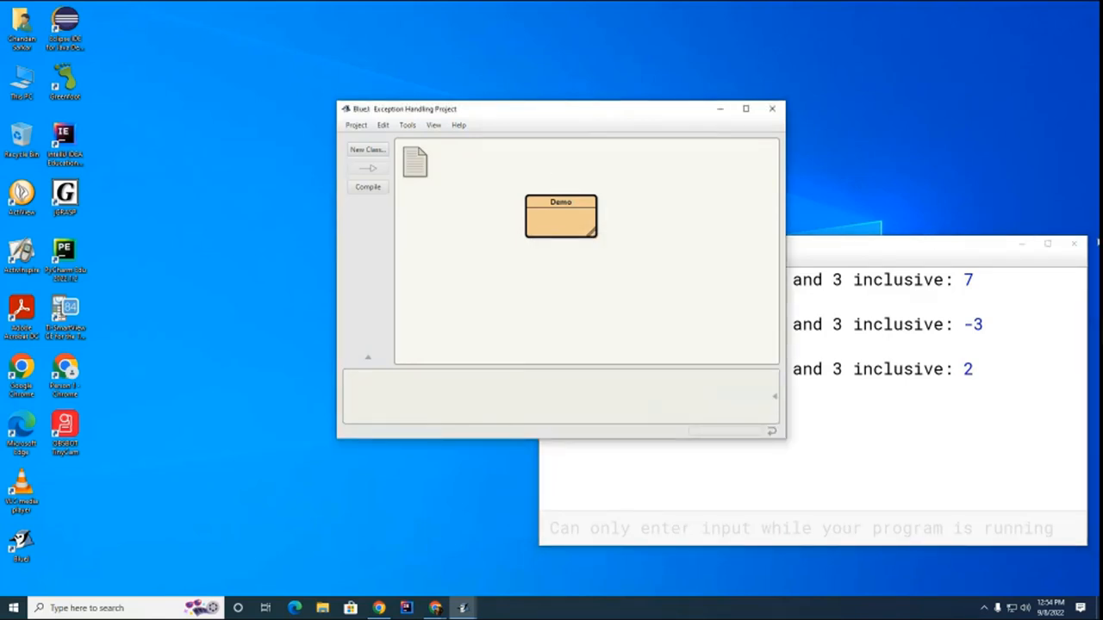
Step: Run Demo again with input sdfdjksfj, see the InputMismatchException, and close the terminal
double_click(560, 216)
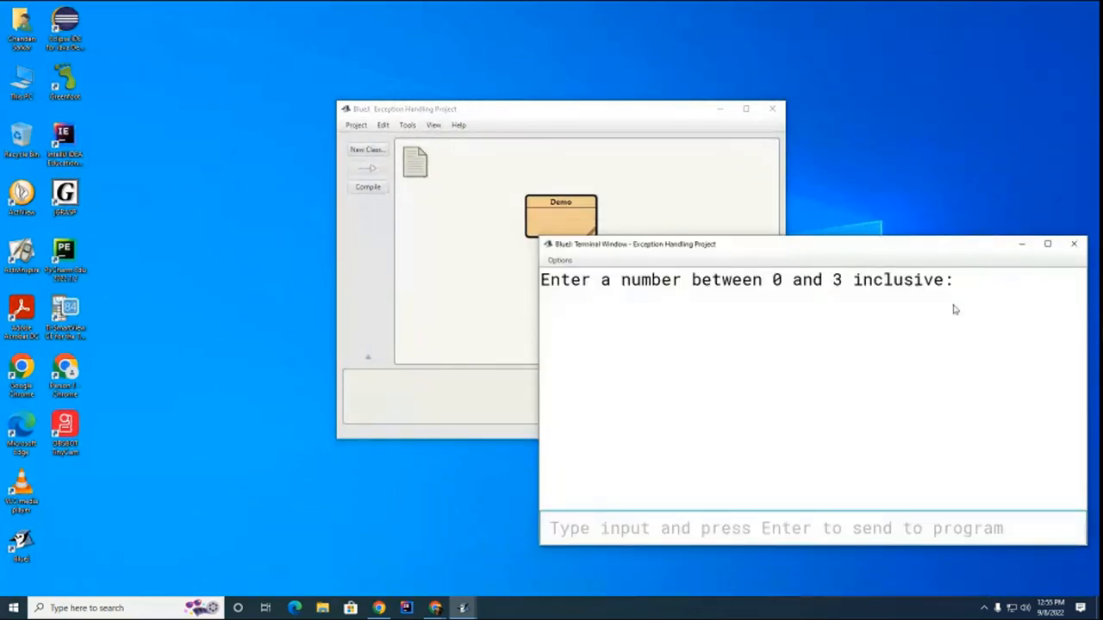
type("sdfdjksfj")
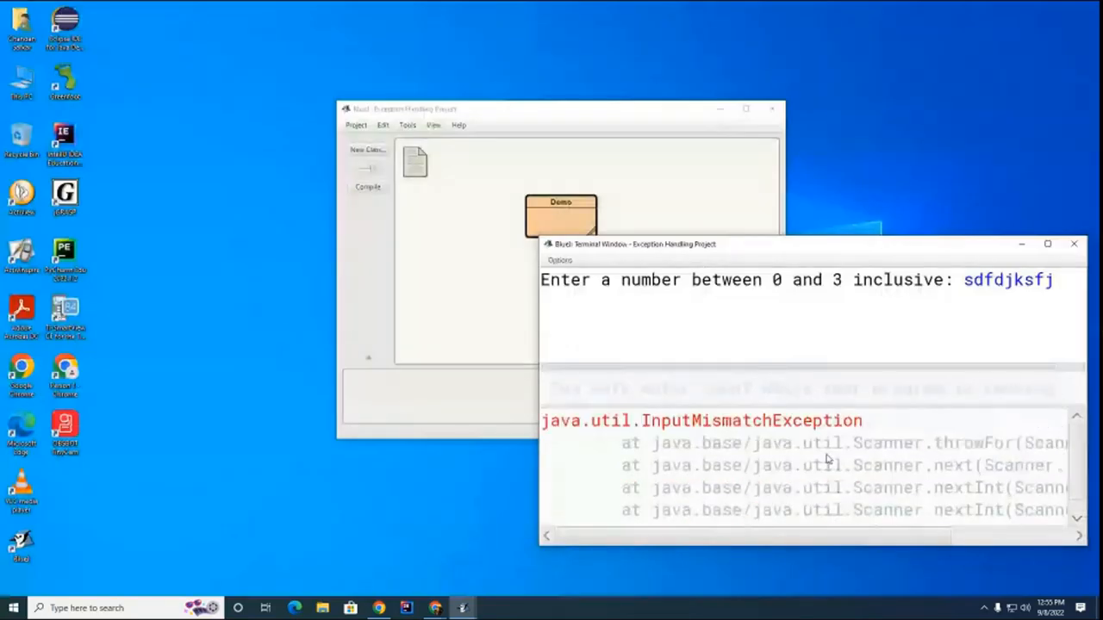
mouse_move(775, 479)
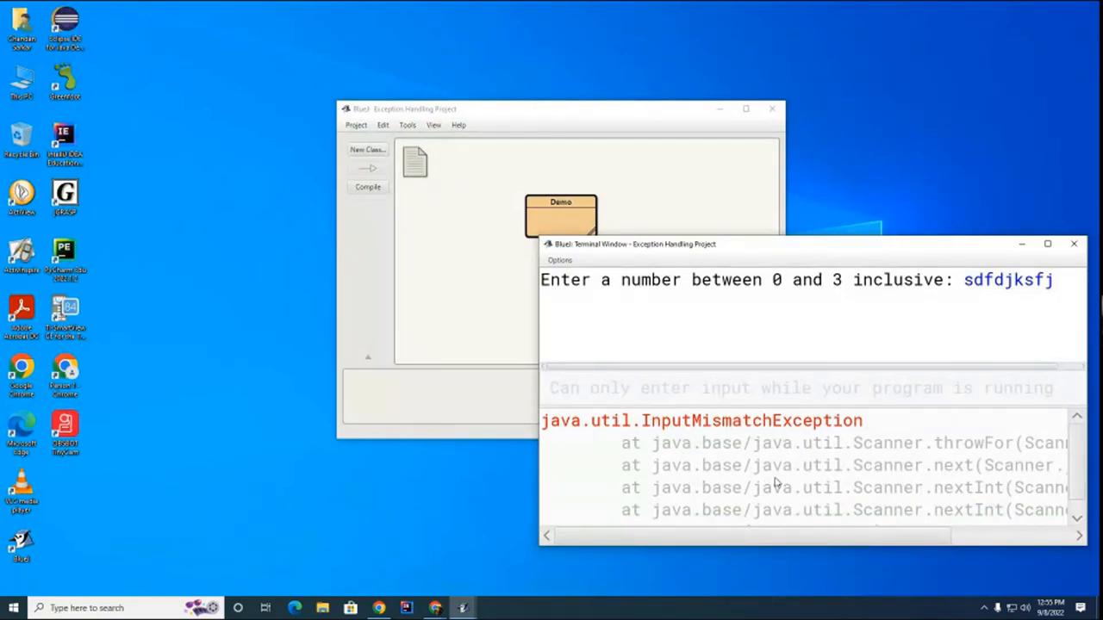
left_click(1073, 245)
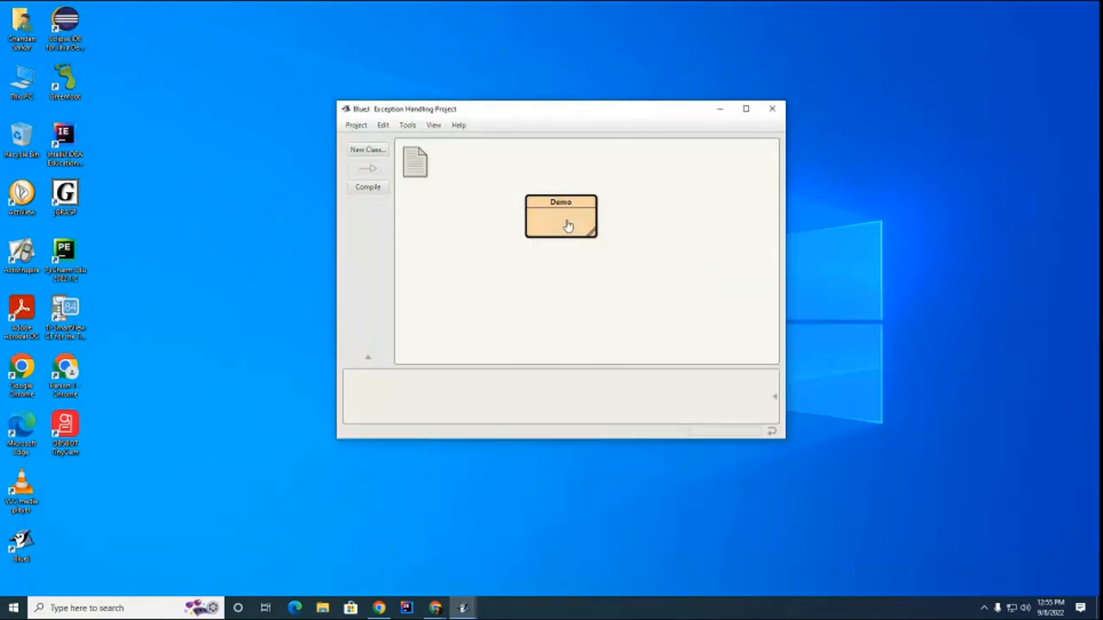
Step: Duplicate Demo as Demo2 and bring up its source in the editor
right_click(566, 223)
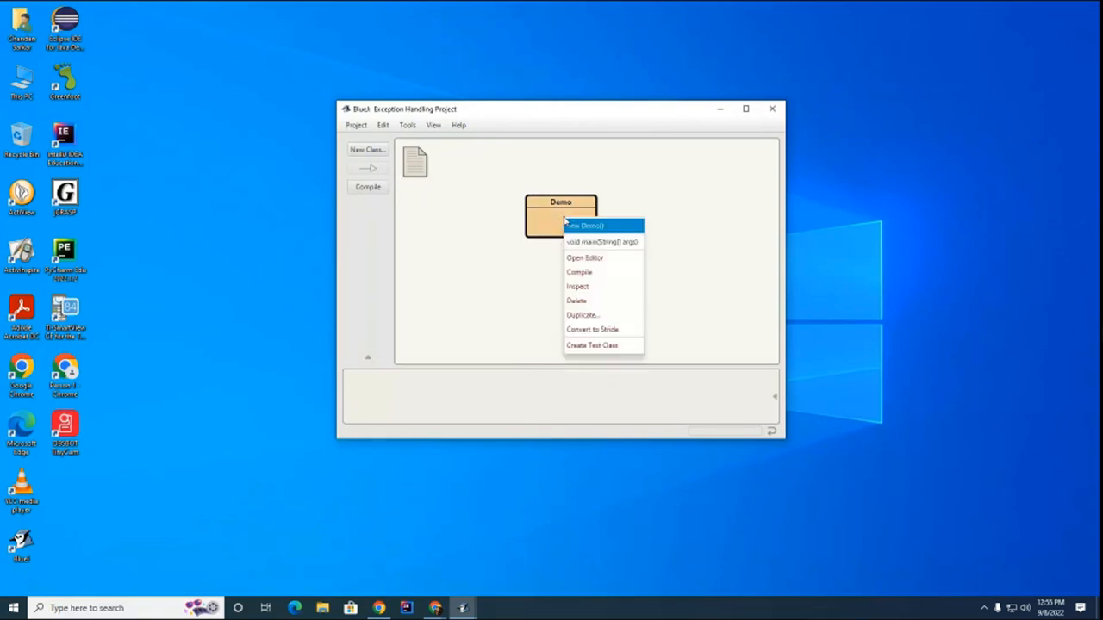
left_click(579, 314)
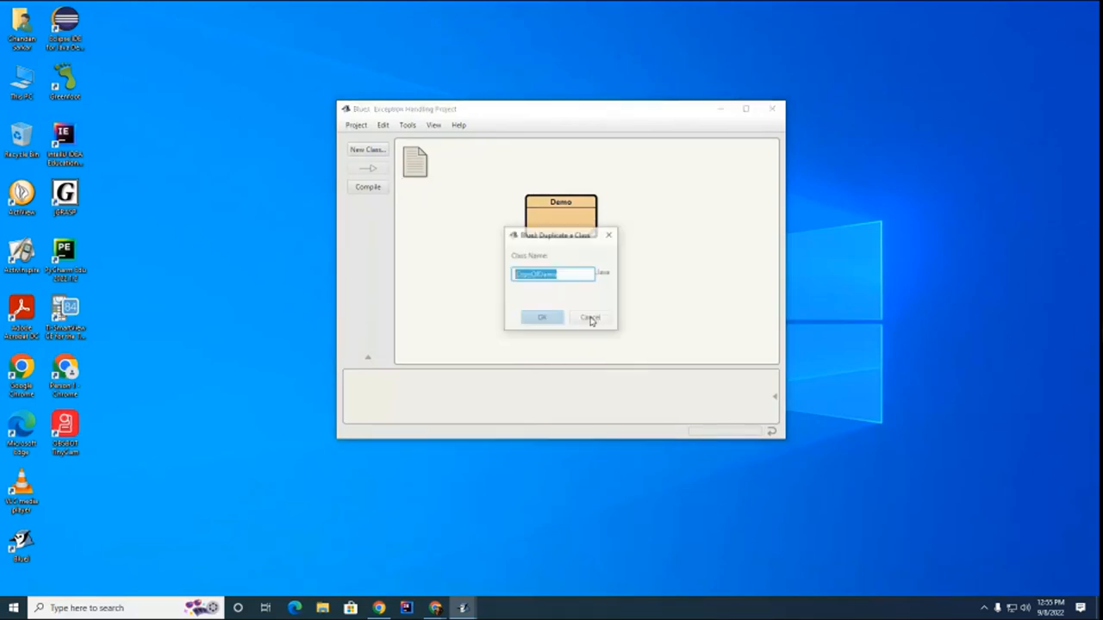
type("Dem")
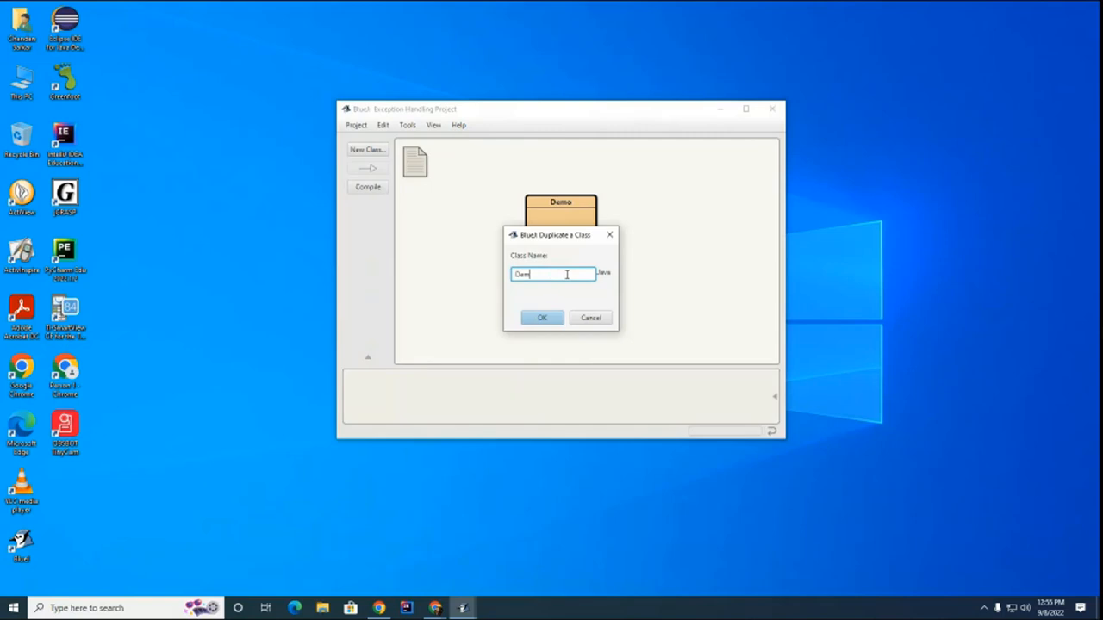
left_click(541, 317)
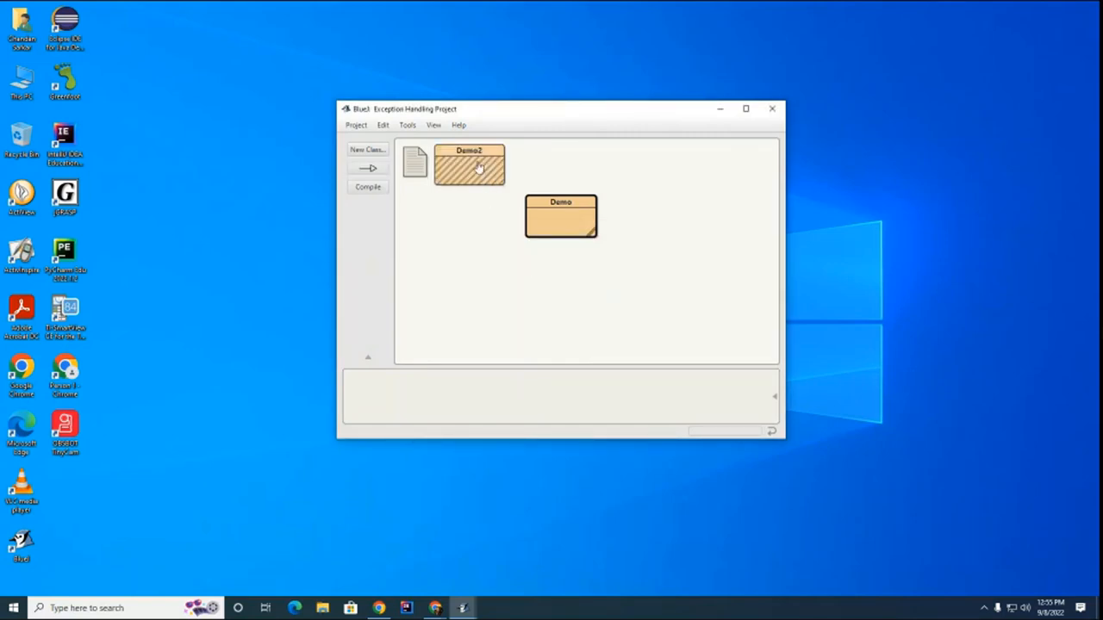
double_click(465, 164)
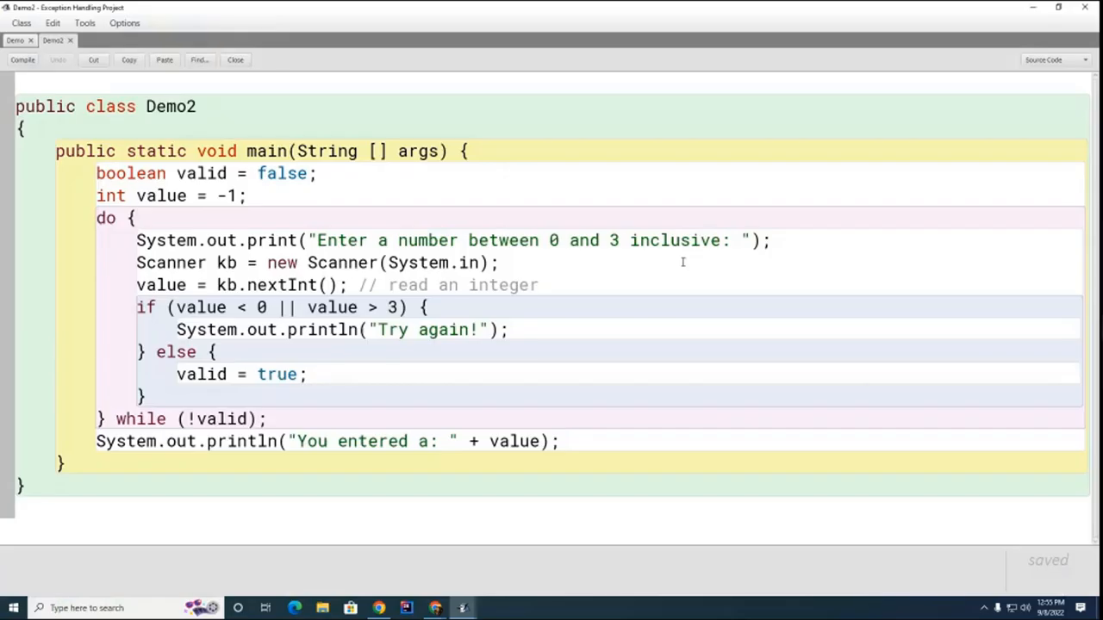
mouse_move(255, 469)
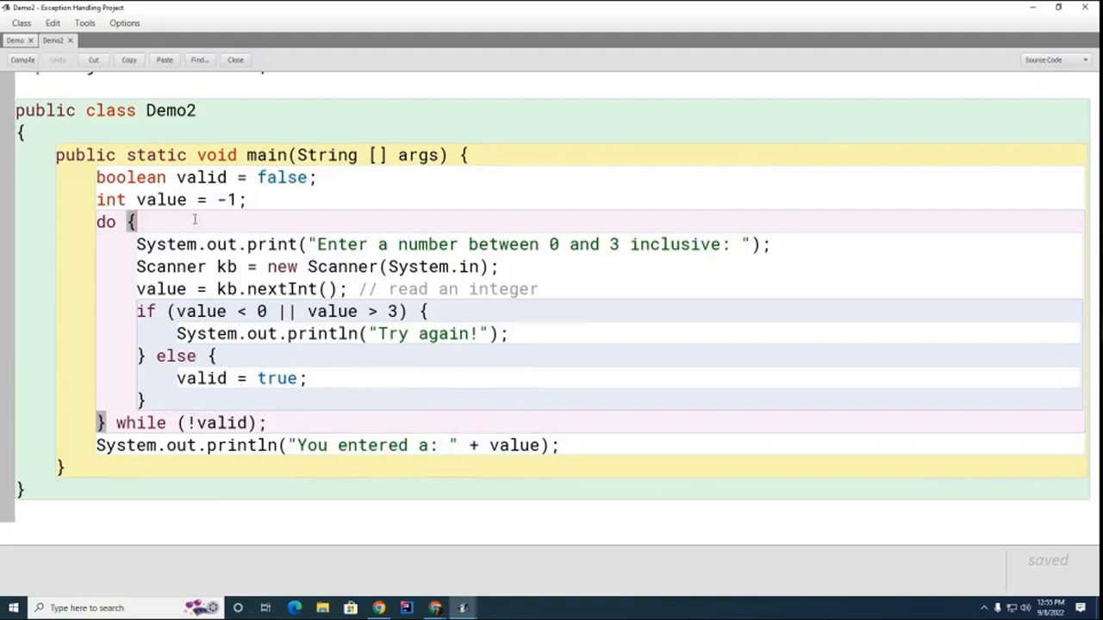
Step: Wrap the loop body in try { and begin a catch (Exception e) { block
type("try {")
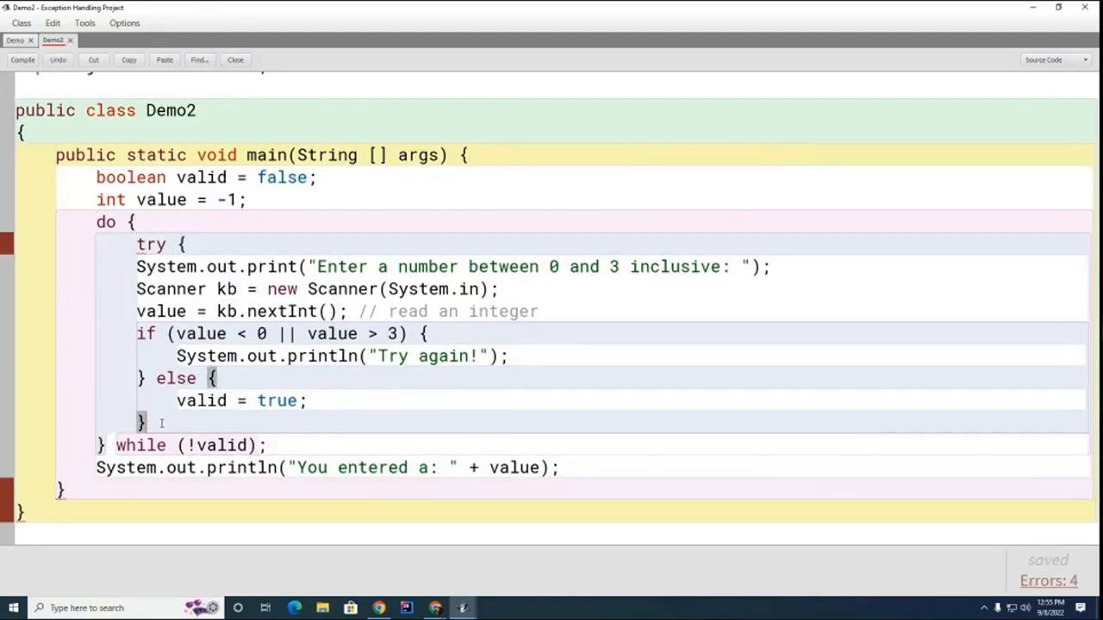
type("catch (Exception e) {")
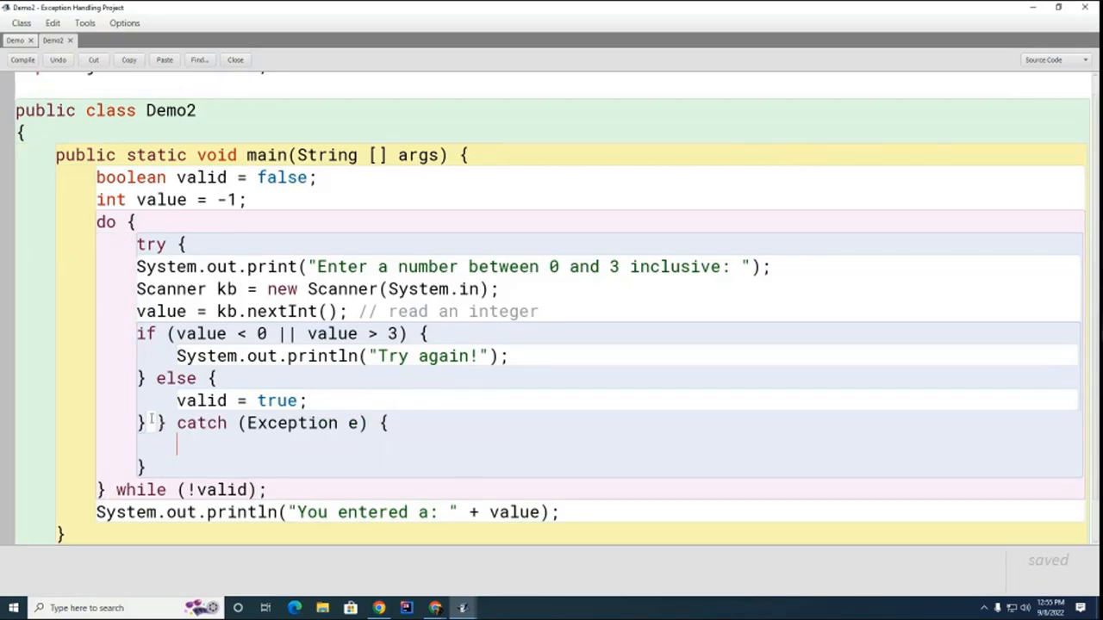
mouse_move(282, 445)
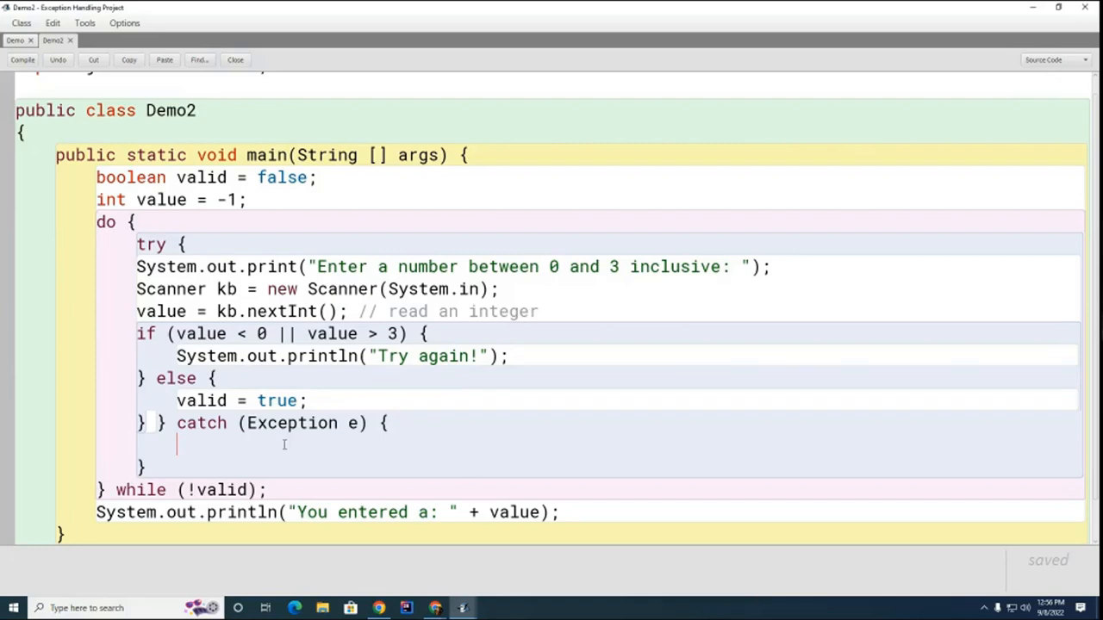
Step: Fill the catch with System.out.println("Invalid input. Bye!") and System.exit(1)
type("System.out.prin")
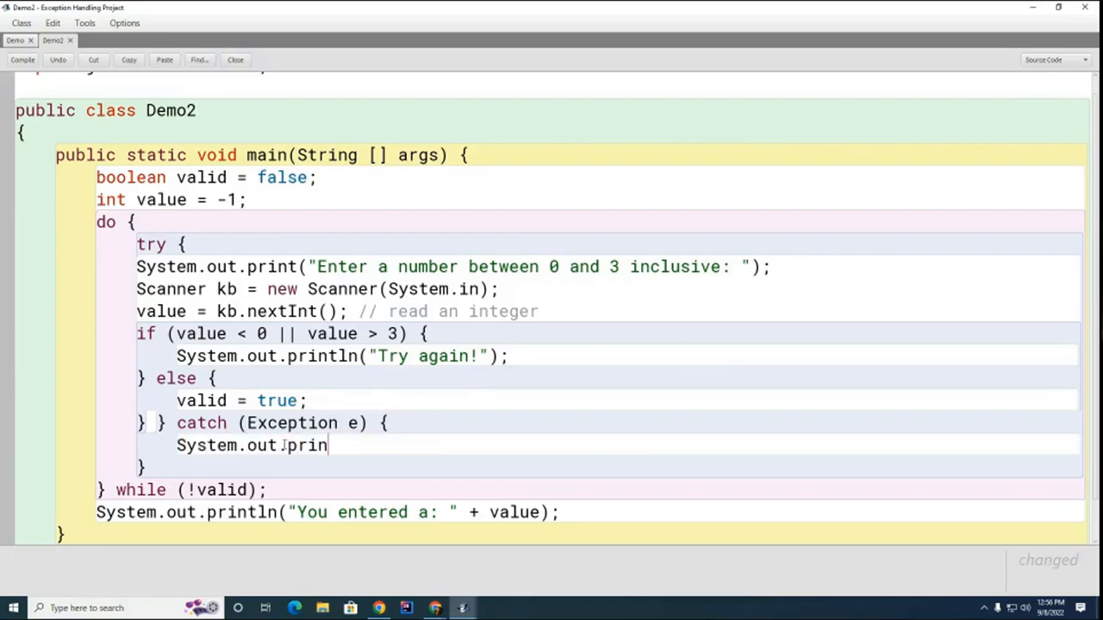
type("tln(\"Inva")
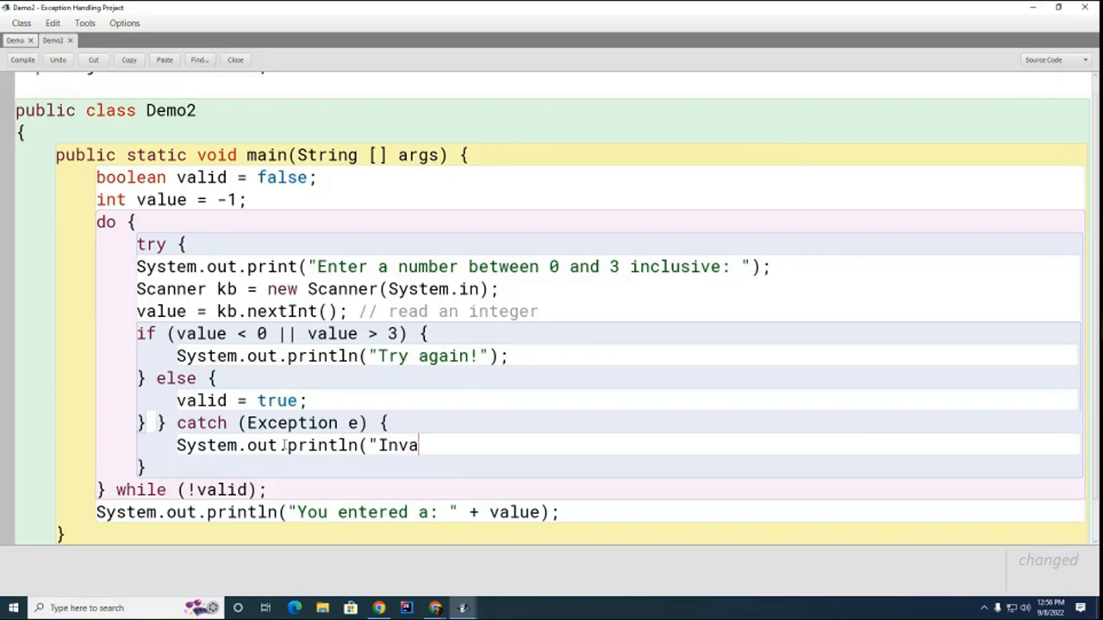
type("lid inpu")
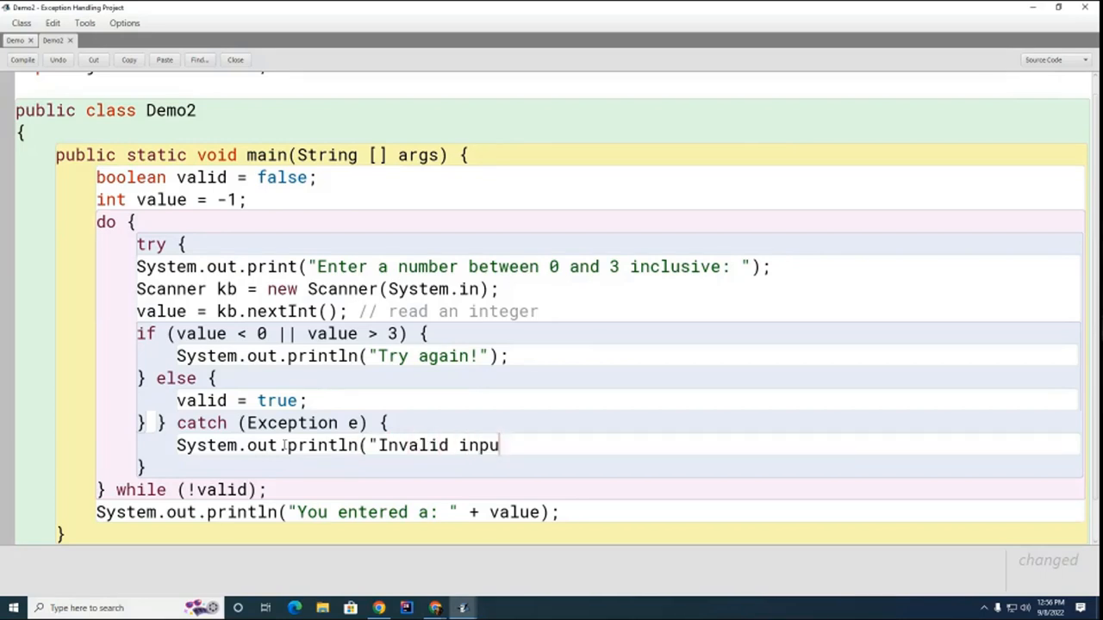
type("t. Bye!\");")
type("S")
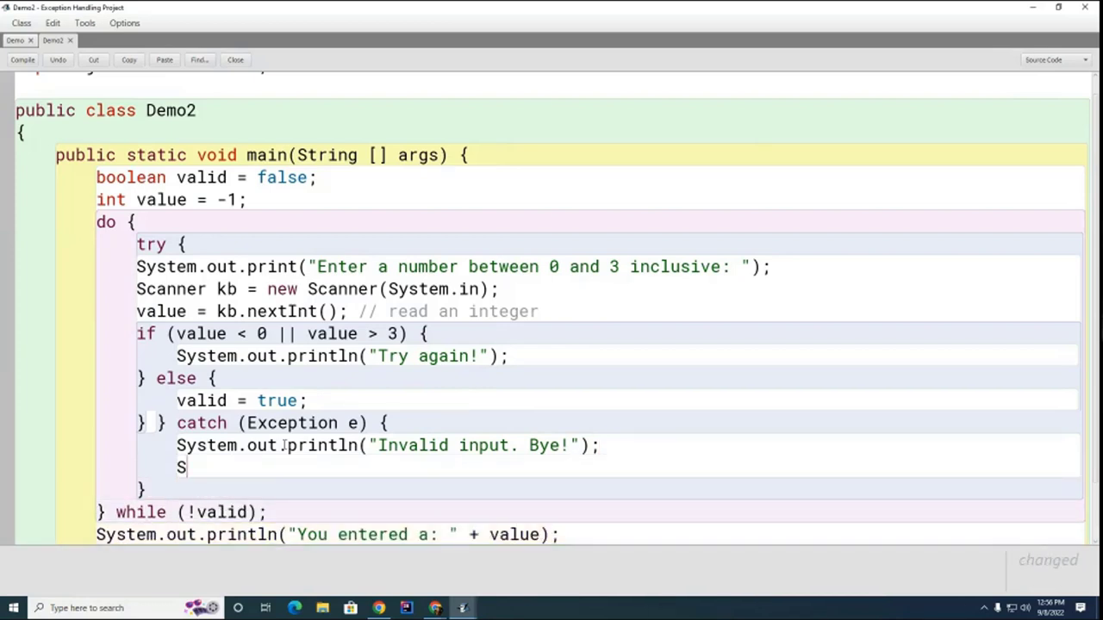
type("ystem.o")
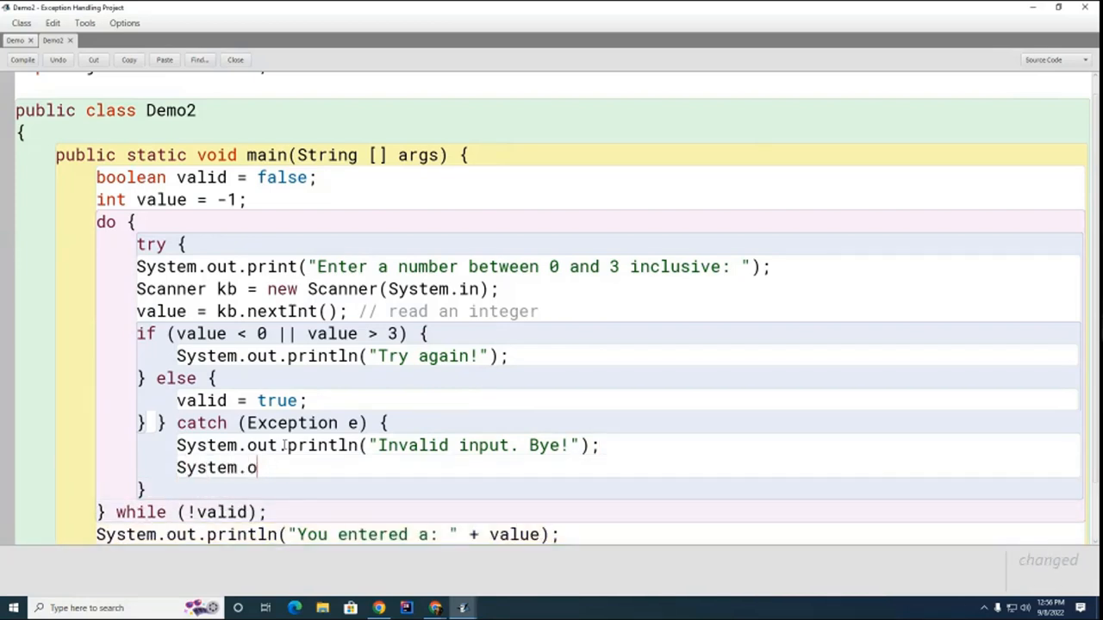
type("exit(1);")
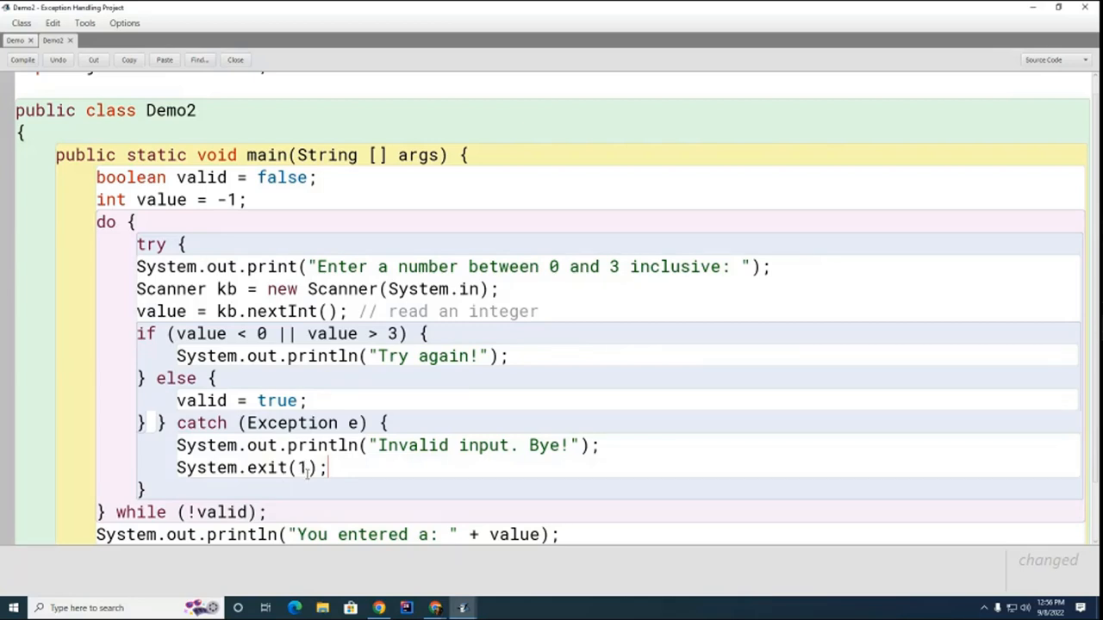
mouse_move(431, 472)
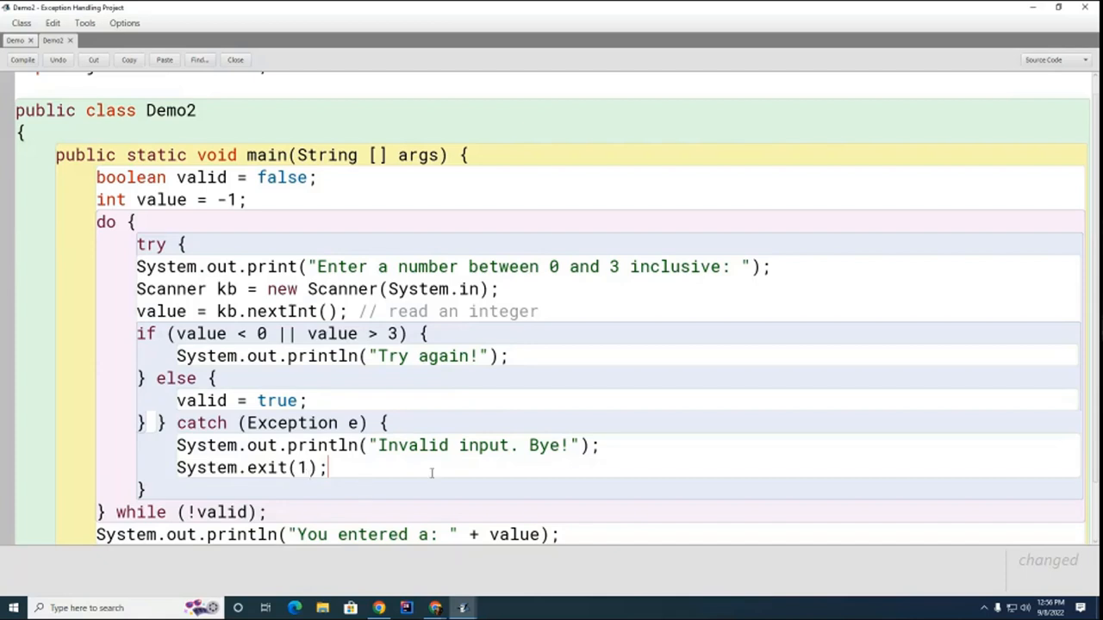
mouse_move(425, 478)
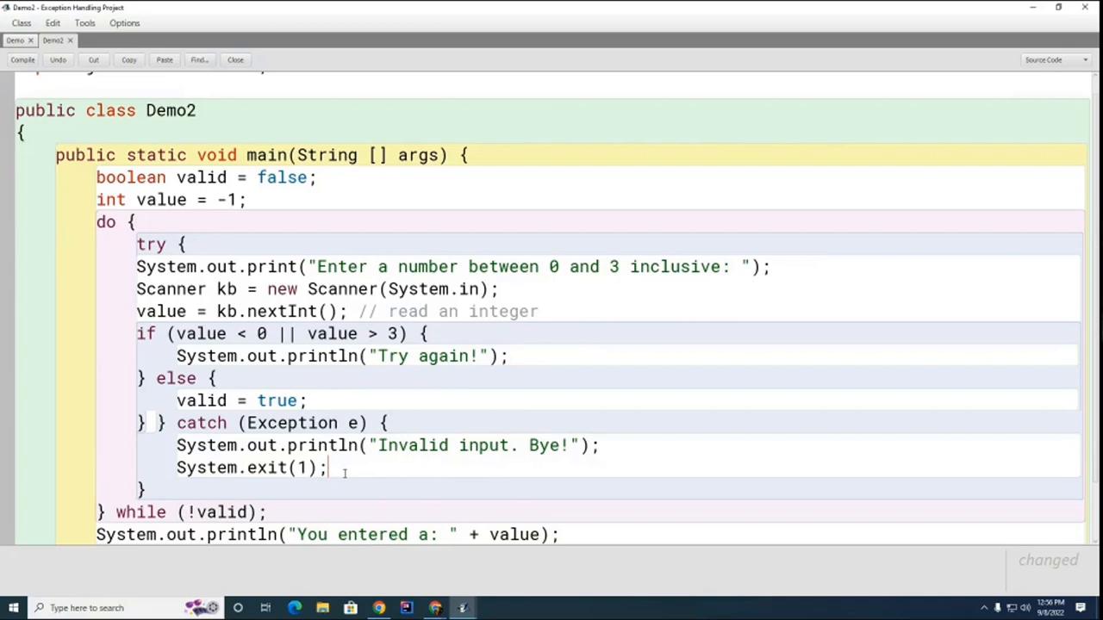
scroll("down", 3)
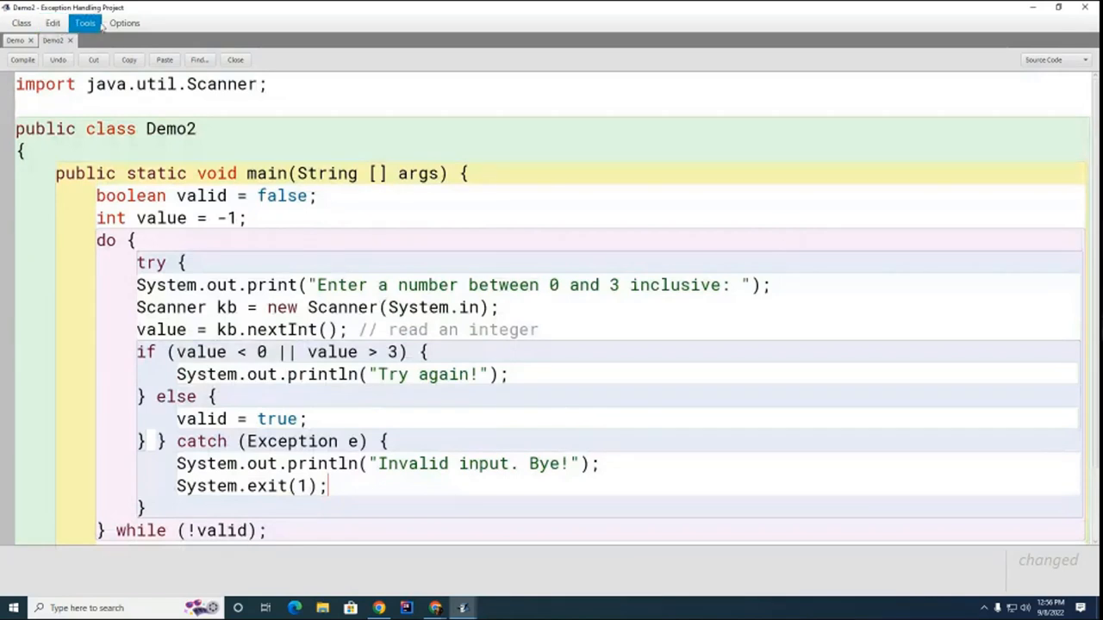
Step: Auto-layout Demo2's indentation and compile the class
left_click(52, 23)
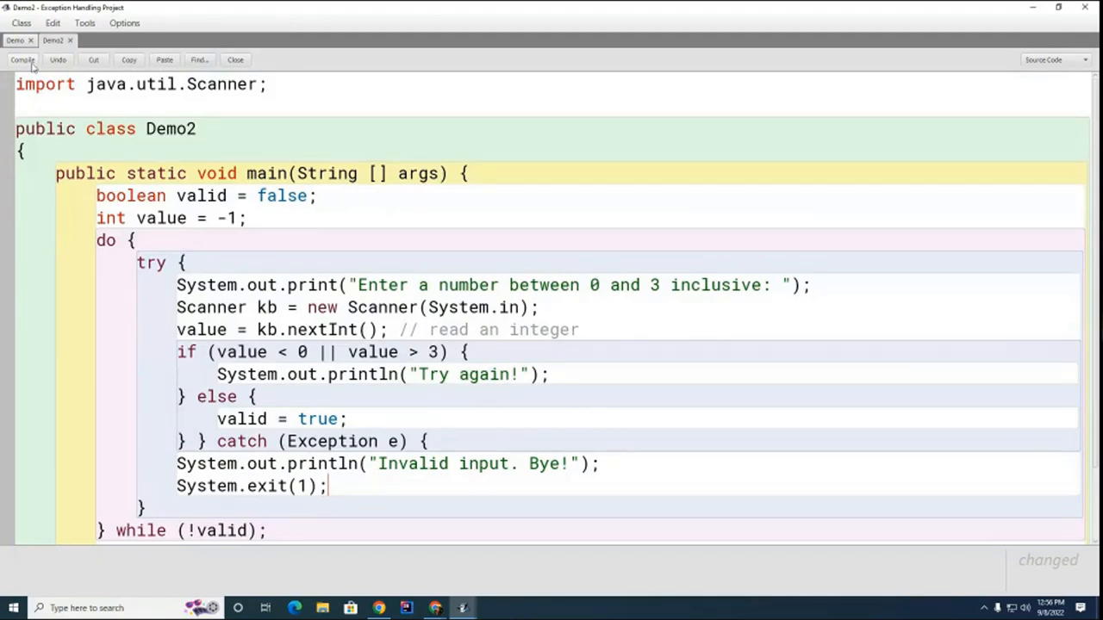
left_click(22, 59)
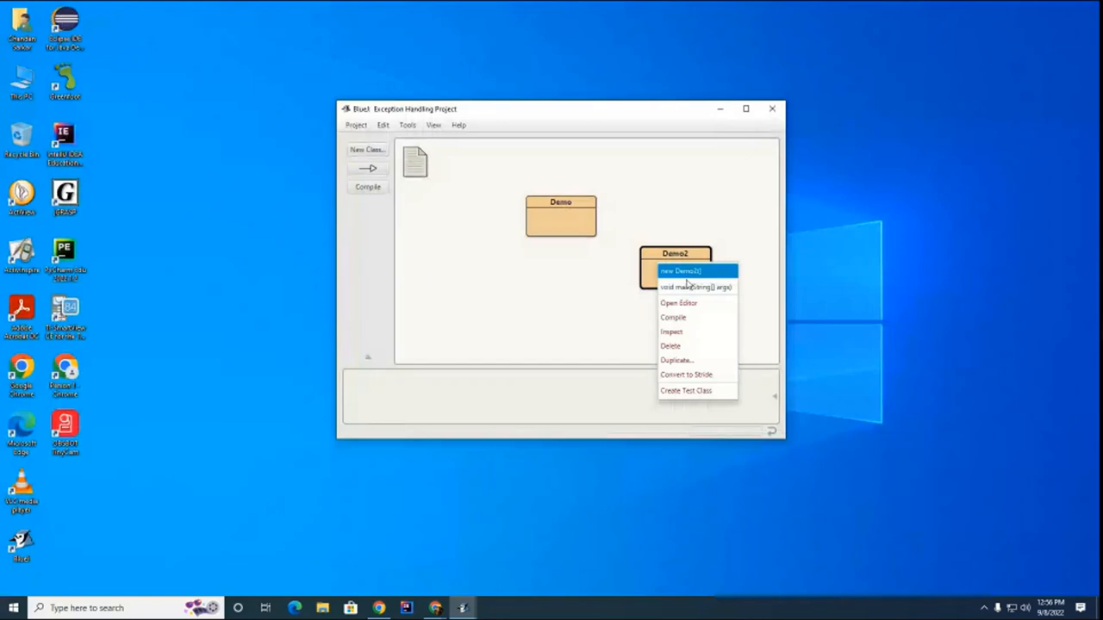
Step: Run Demo2's main, entering 9 then sfds to get "Invalid input. Bye!"
left_click(695, 286)
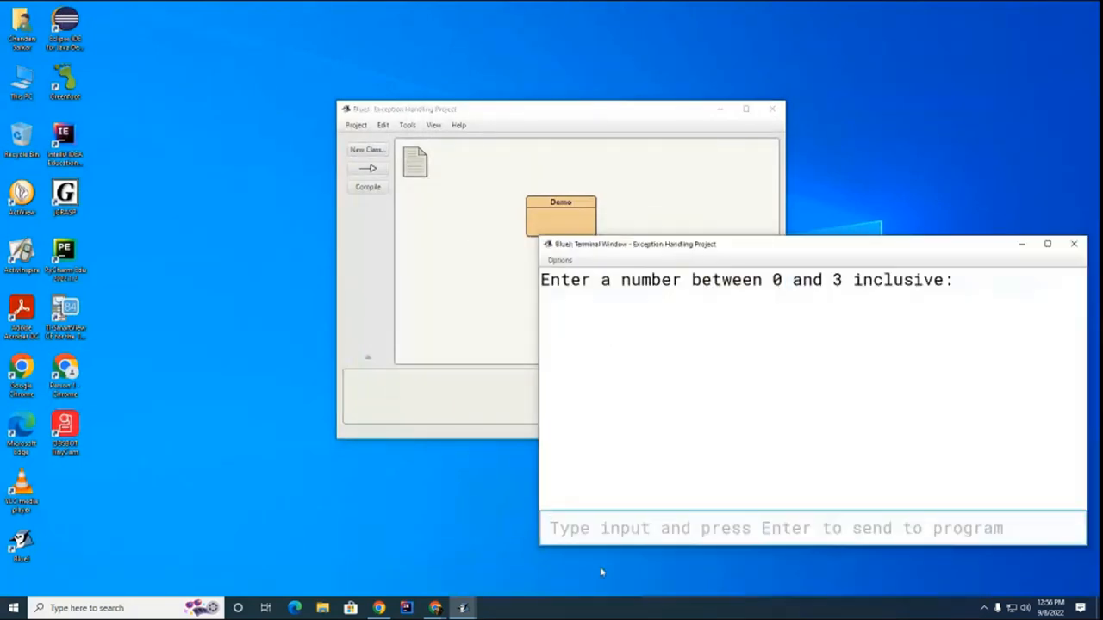
type("9")
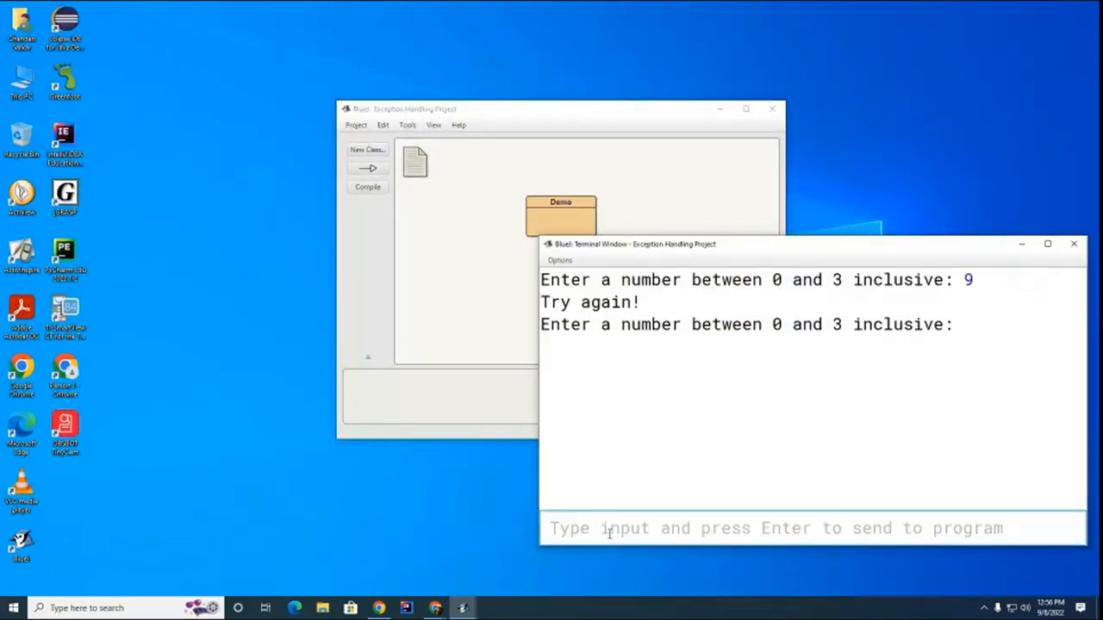
type("sfds")
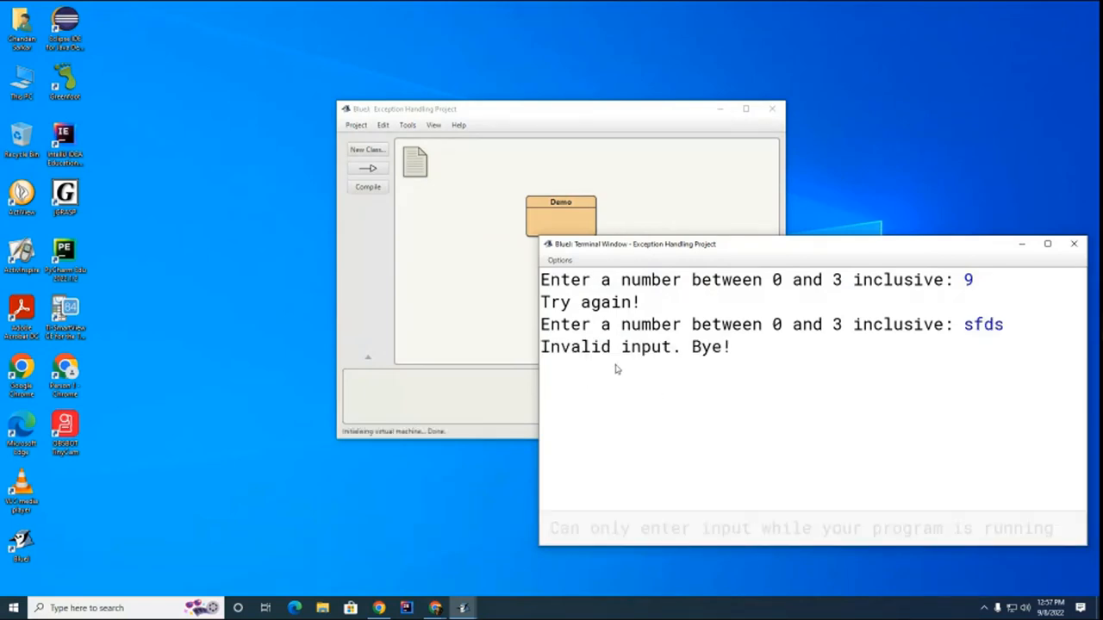
mouse_move(655, 400)
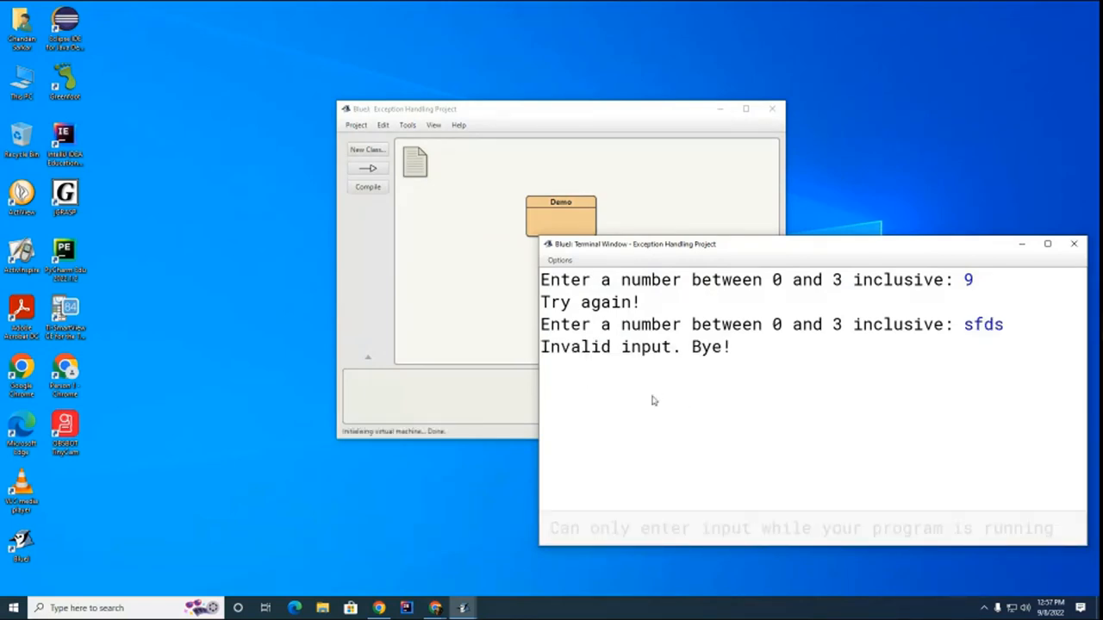